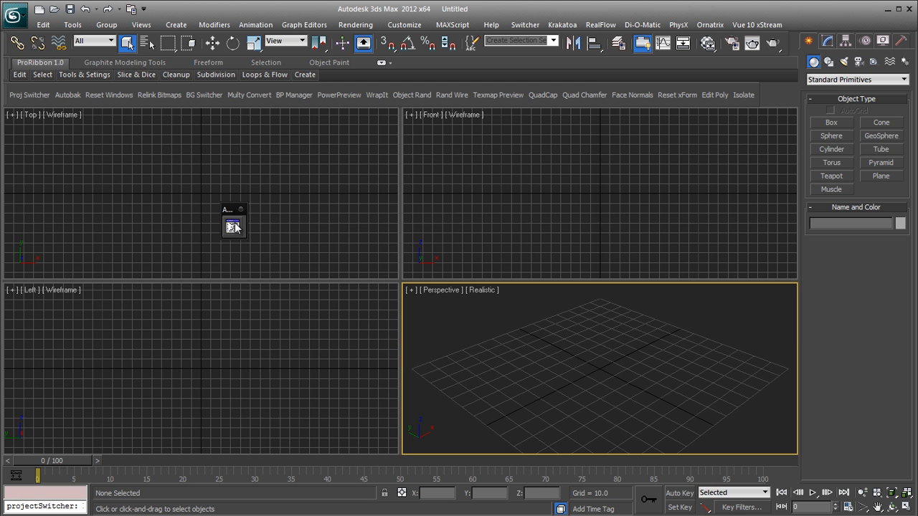
pyautogui.moveTo(239, 238)
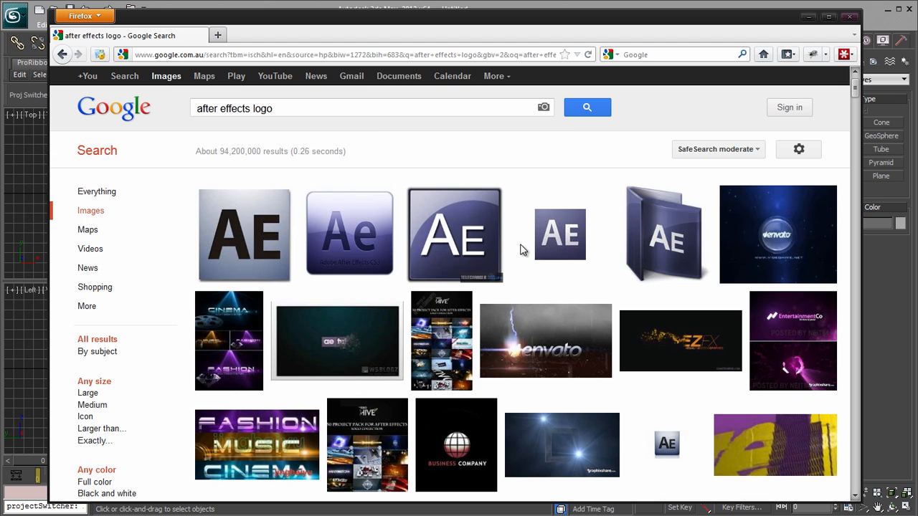
pyautogui.moveTo(372, 129)
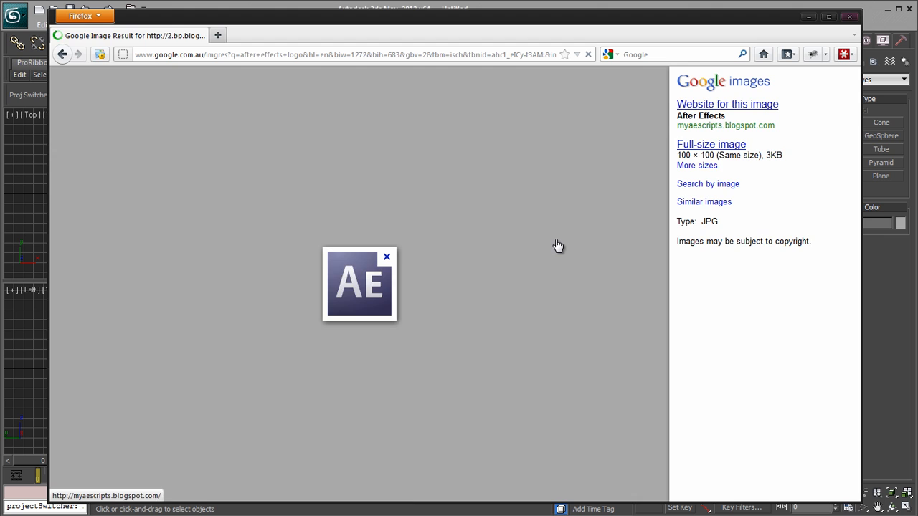
# - Open the small 100 × 100 After Effects logo result in Google Images
pyautogui.click(711, 144)
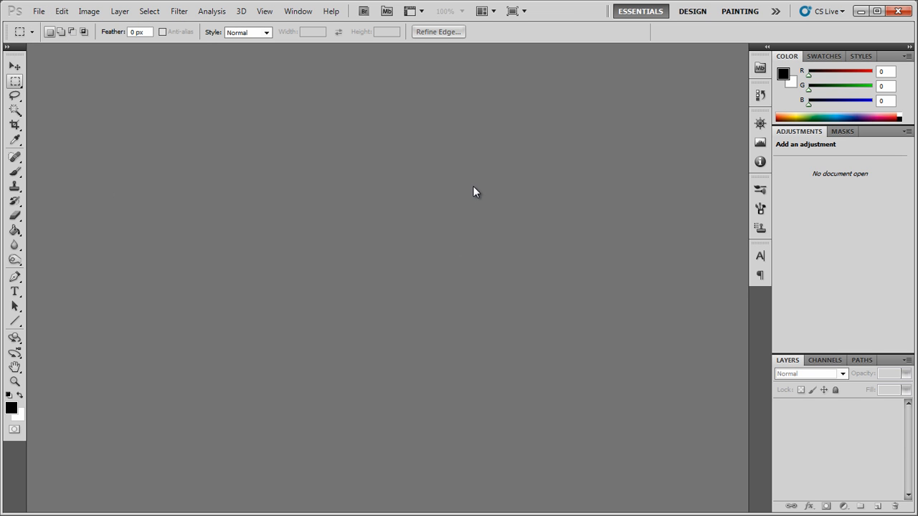
pyautogui.moveTo(400, 184)
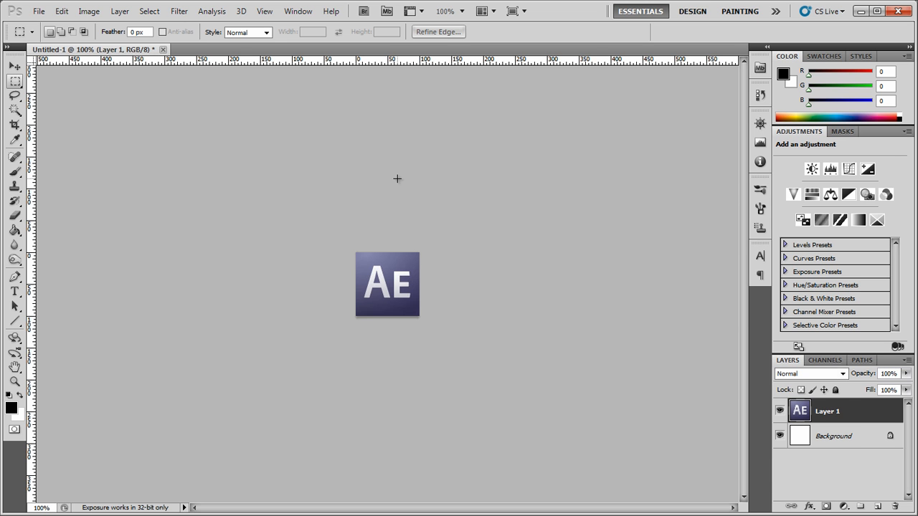
pyautogui.moveTo(531, 341)
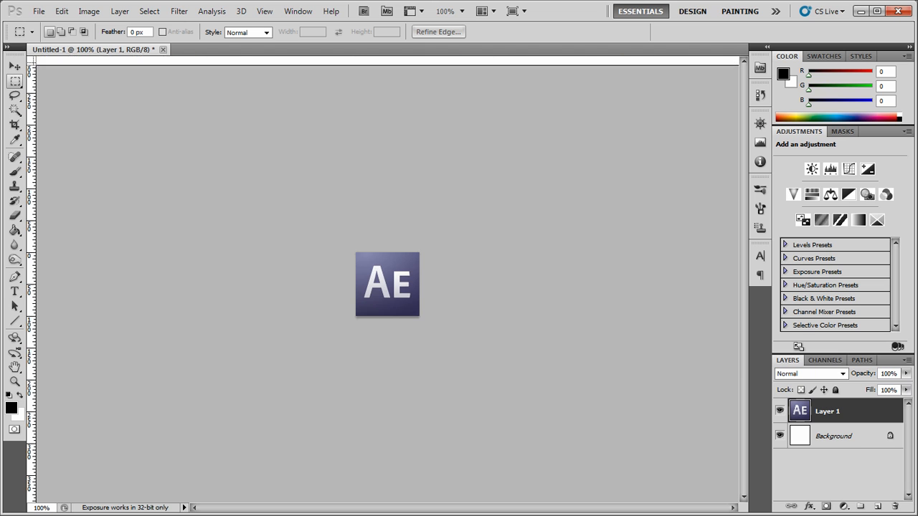
# - Toggle rulers (Ctrl+R) on the new Photoshop document holding the pasted After Effects logo layer
pyautogui.press('ctrl+r')
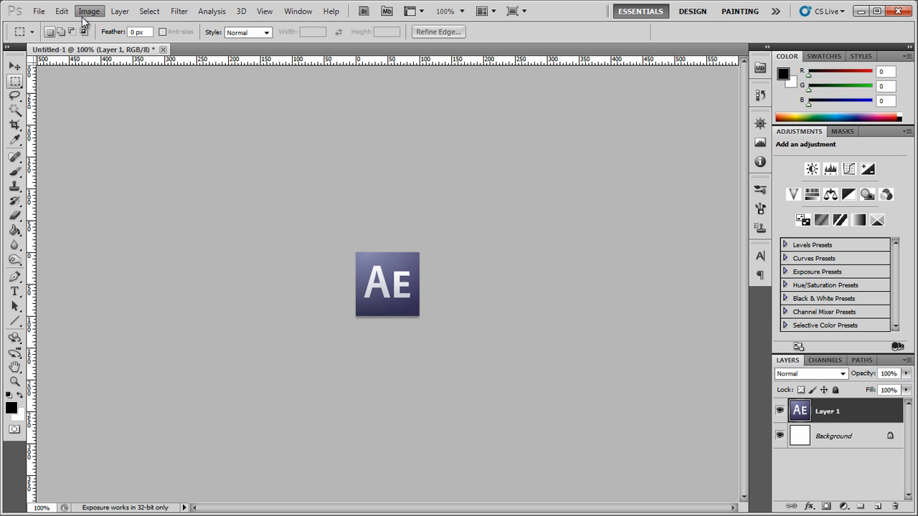
# - Set the canvas size to 24 × 24 pixels and accept the clipping warning
pyautogui.click(89, 12)
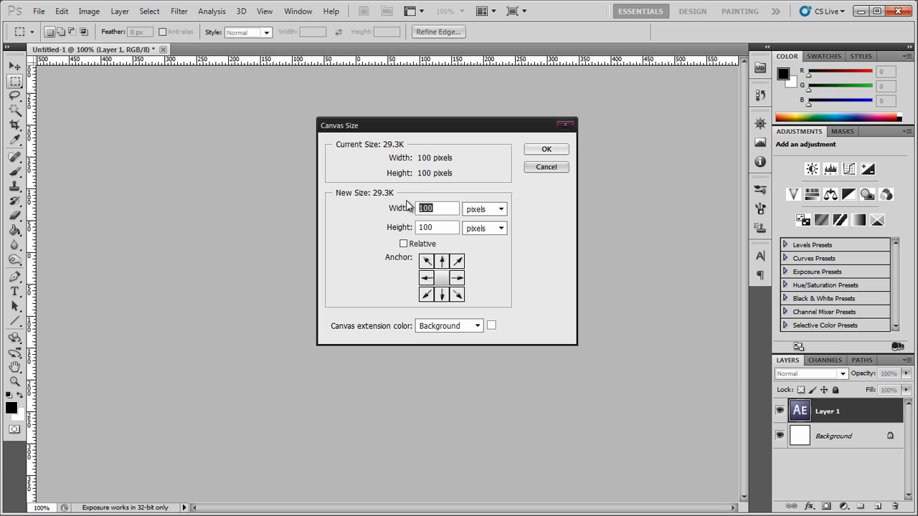
pyautogui.write('24')
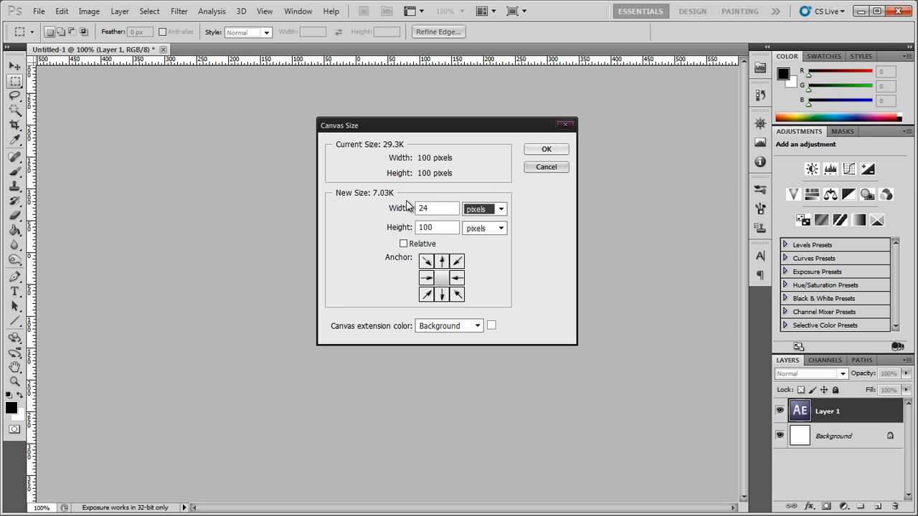
pyautogui.click(545, 148)
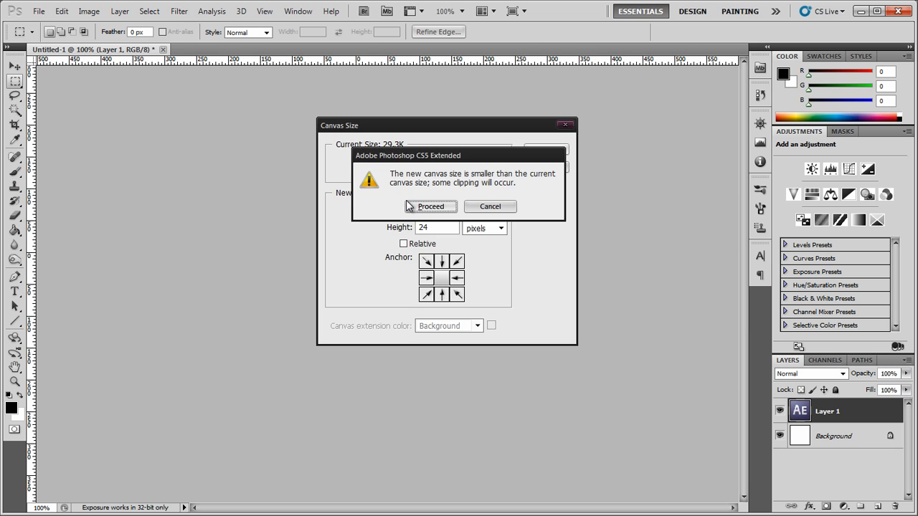
pyautogui.click(430, 207)
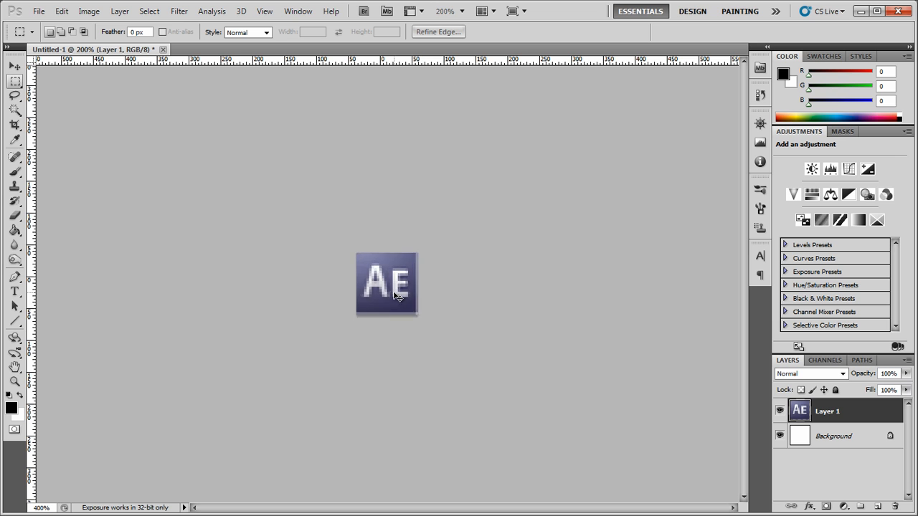
# - Free-transform the logo layer so the whole After Effects logo fits the 24 × 24 canvas
pyautogui.press('ctrl+t')
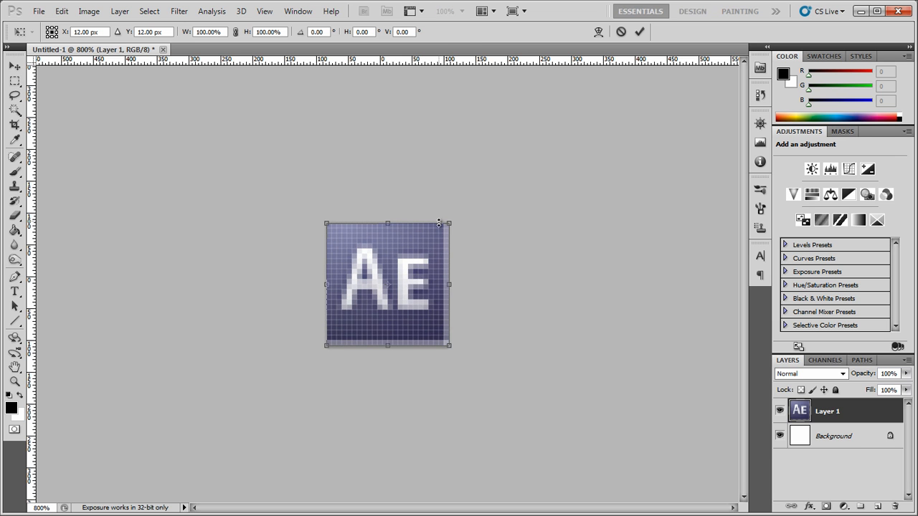
pyautogui.moveTo(447, 224); pyautogui.dragTo(472, 214)
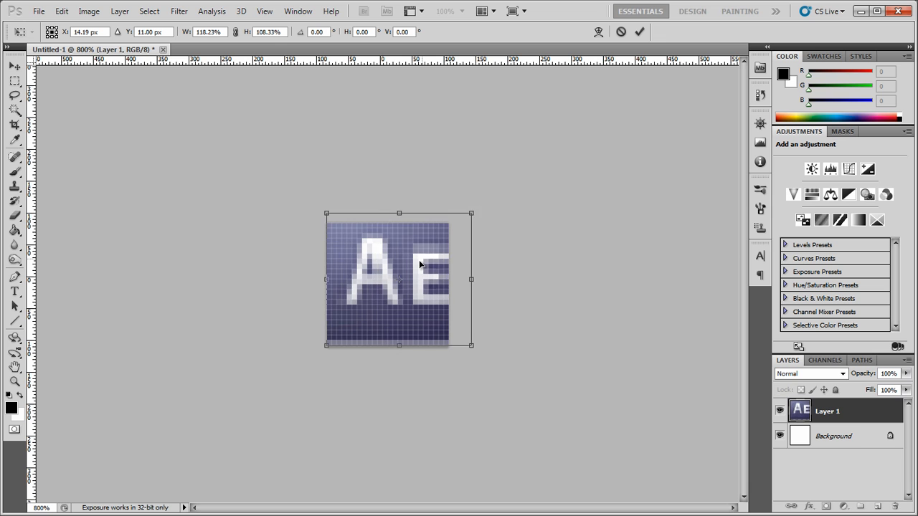
pyautogui.moveTo(399, 280); pyautogui.dragTo(387, 290)
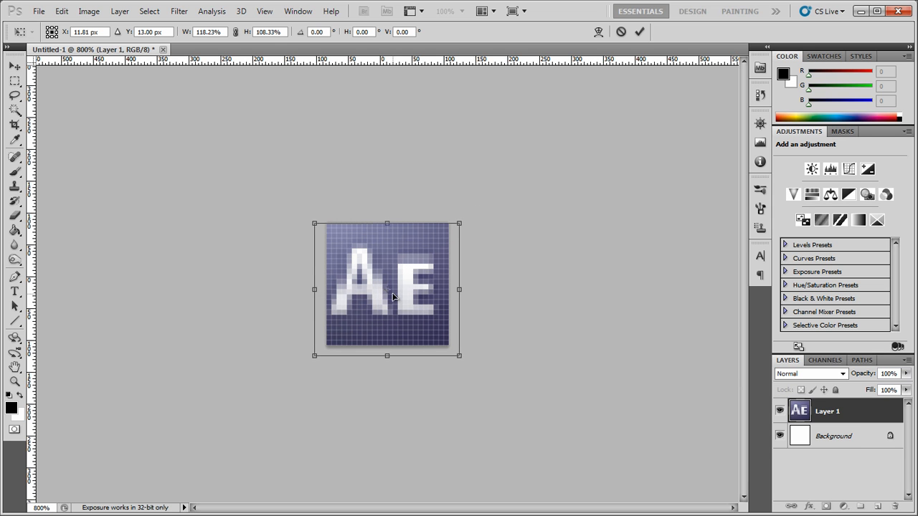
pyautogui.moveTo(459, 355); pyautogui.dragTo(472, 376)
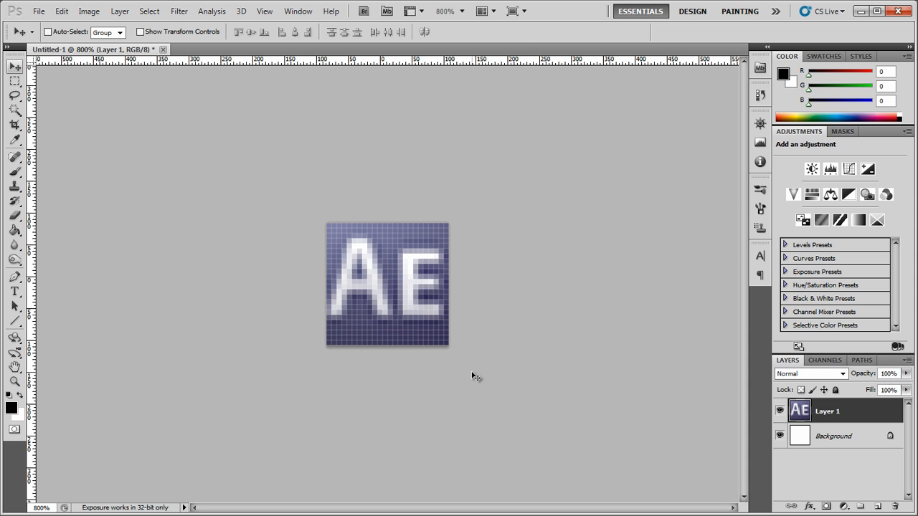
pyautogui.press('ctrl+t')
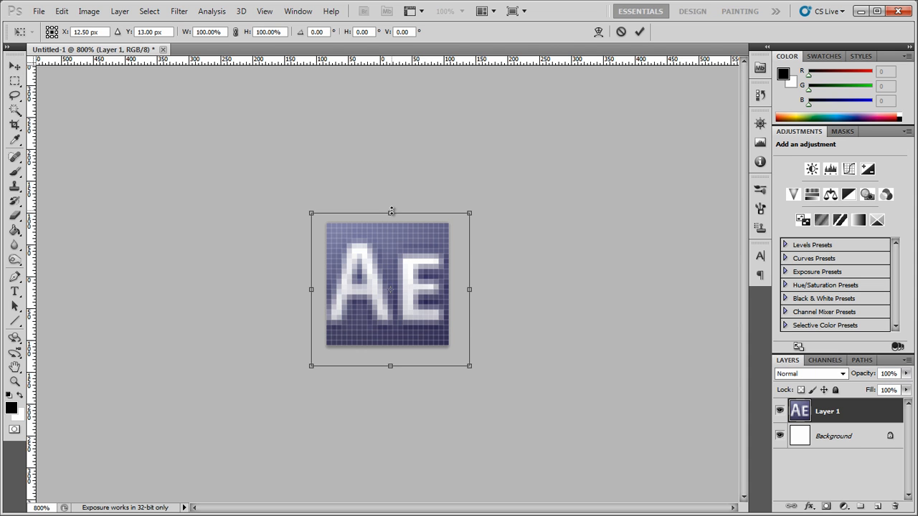
pyautogui.moveTo(390, 212); pyautogui.dragTo(390, 198)
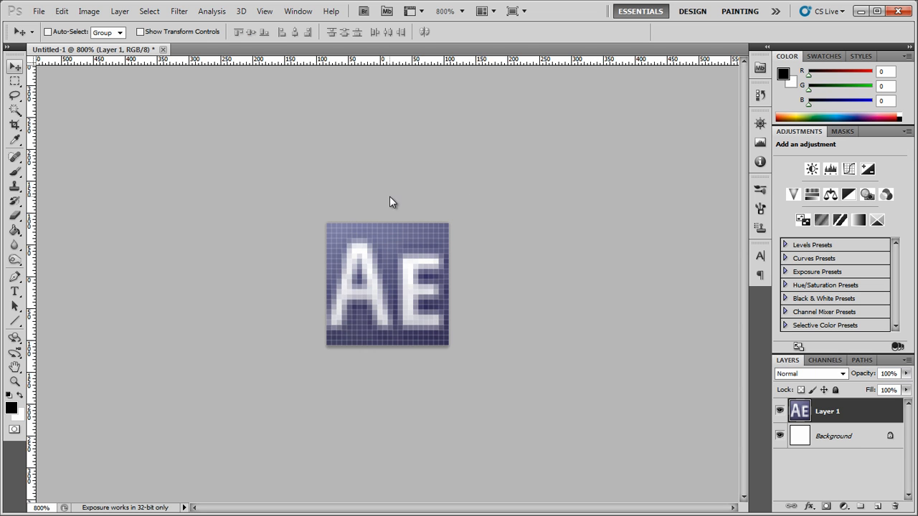
pyautogui.moveTo(392, 201)
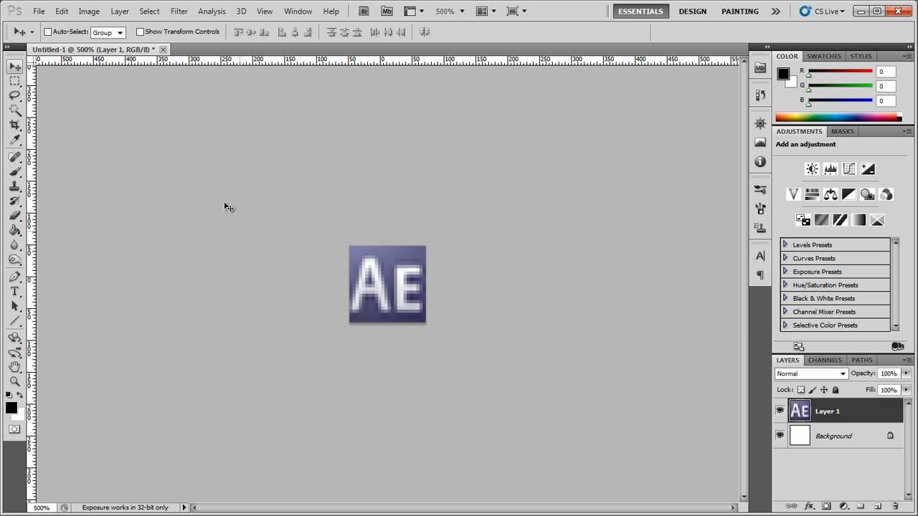
# - Start Save As to the Desktop and enter the file name aftereffects_24
pyautogui.click(39, 11)
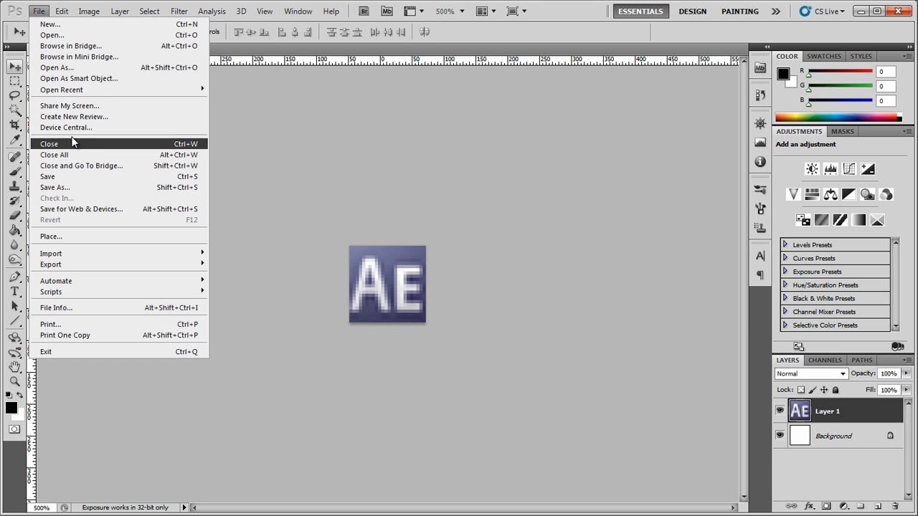
pyautogui.moveTo(79, 185)
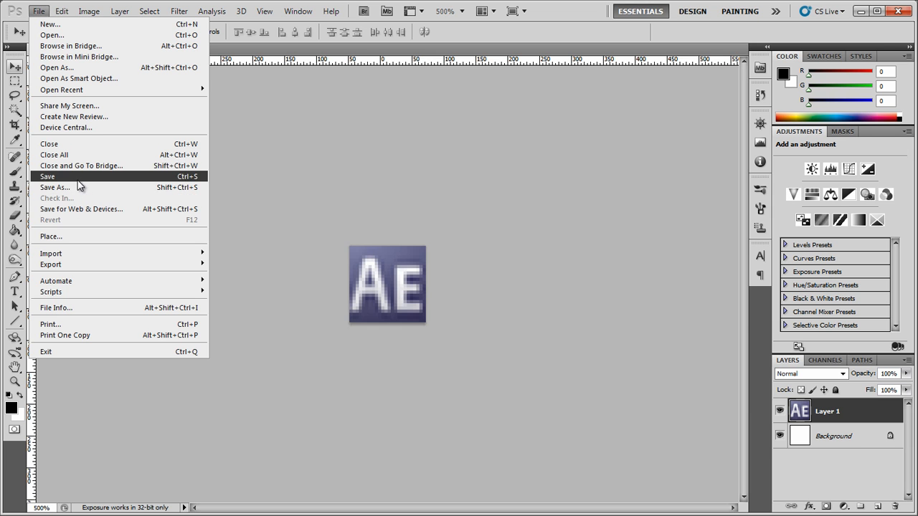
pyautogui.click(54, 186)
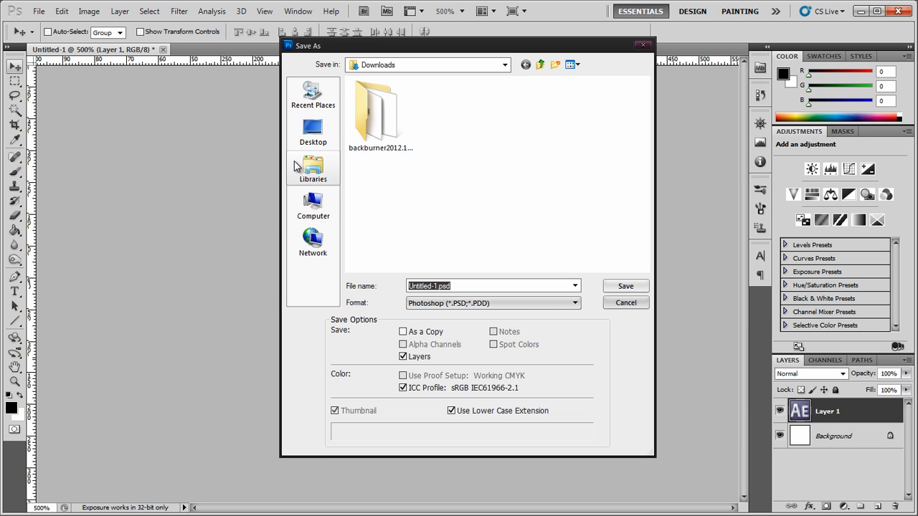
pyautogui.click(313, 132)
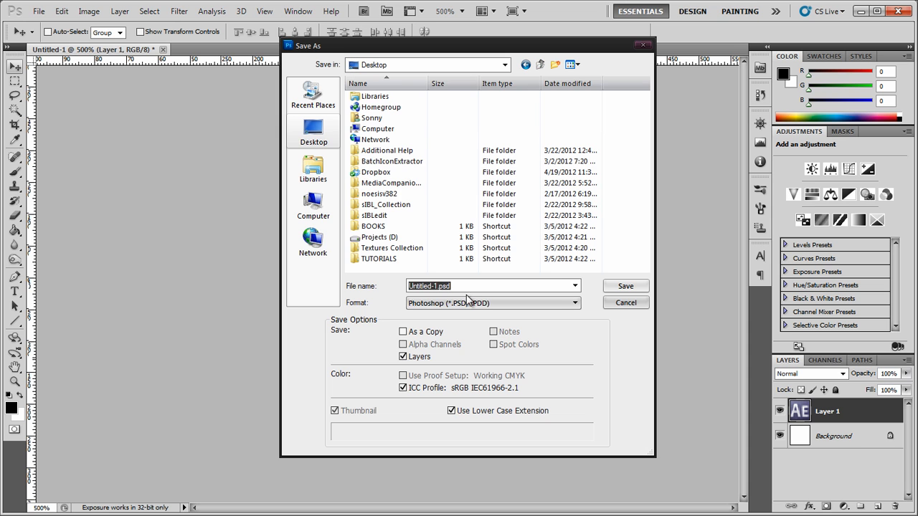
pyautogui.moveTo(462, 314)
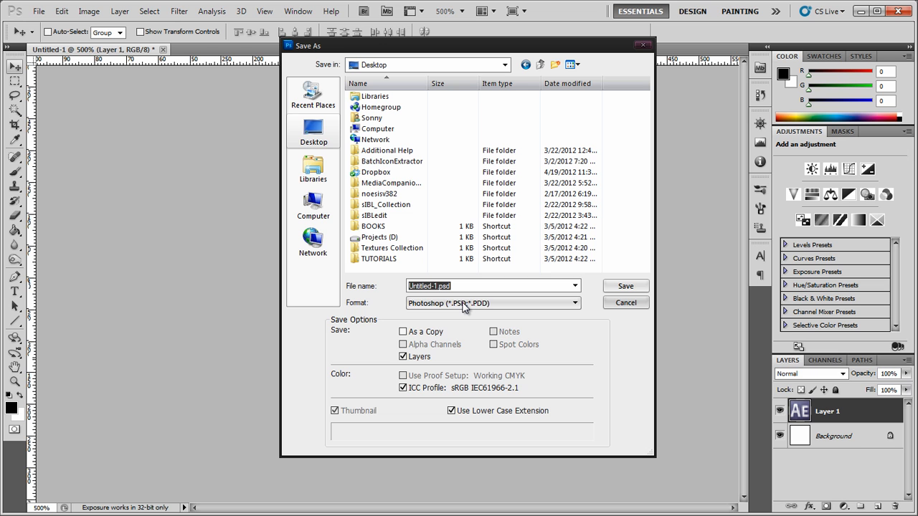
pyautogui.write('aftereffects')
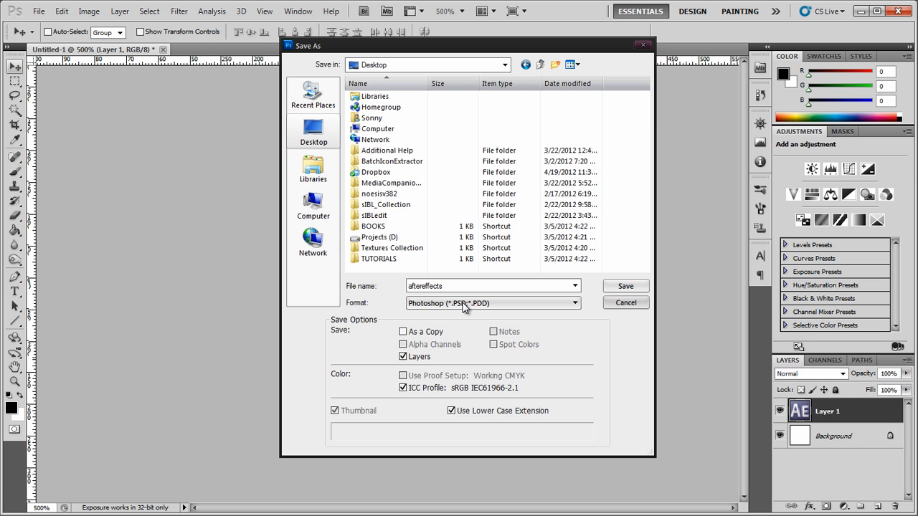
pyautogui.write('_2')
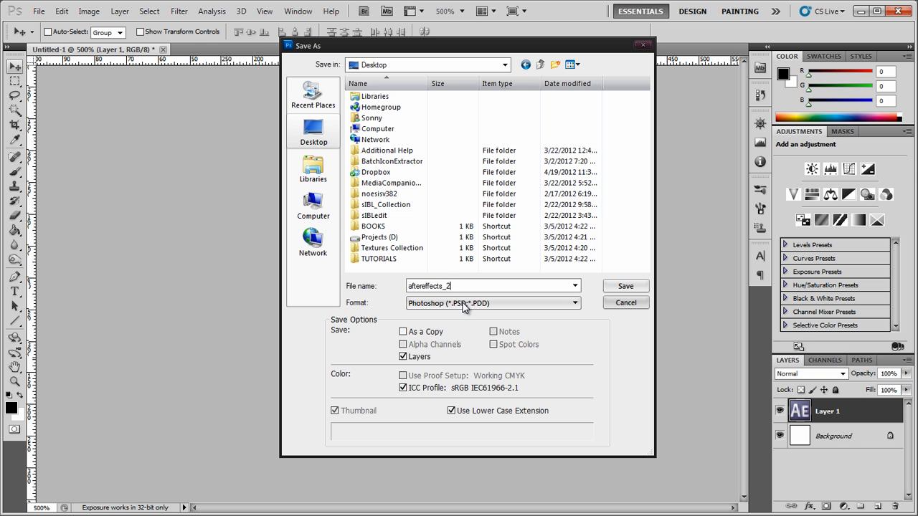
pyautogui.write('4')
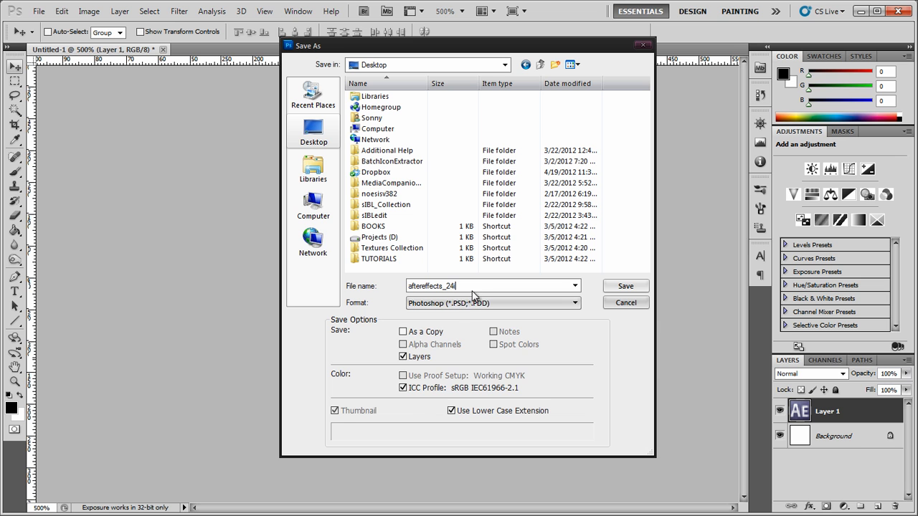
# - Choose BMP format and save aftereffects_24.bmp with the default BMP options
pyautogui.click(493, 303)
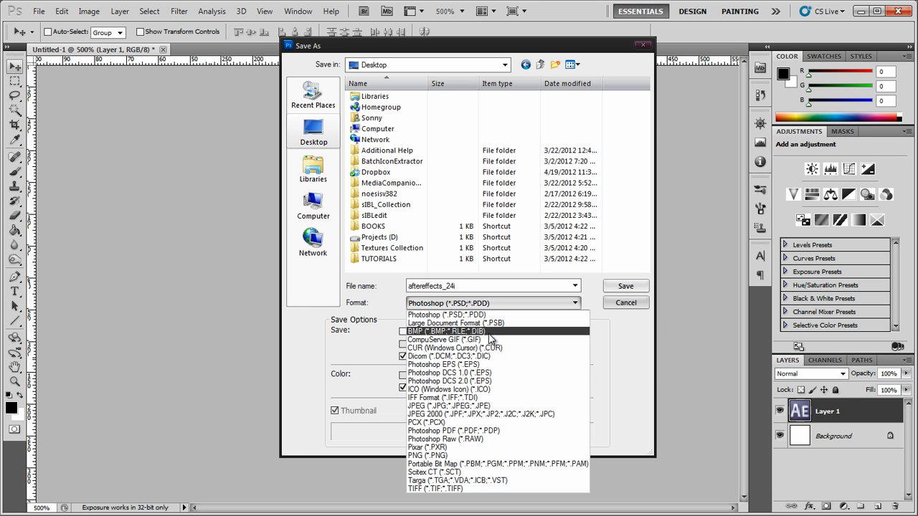
pyautogui.click(441, 331)
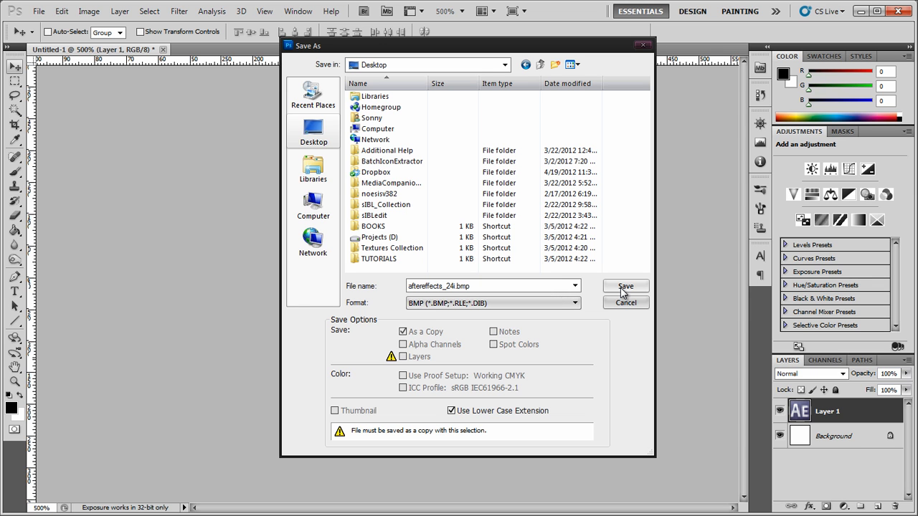
pyautogui.click(626, 285)
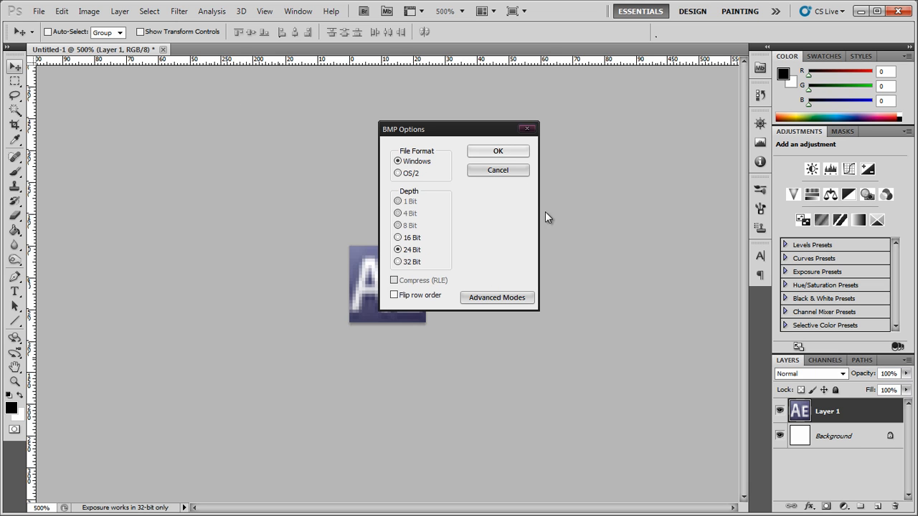
pyautogui.click(497, 151)
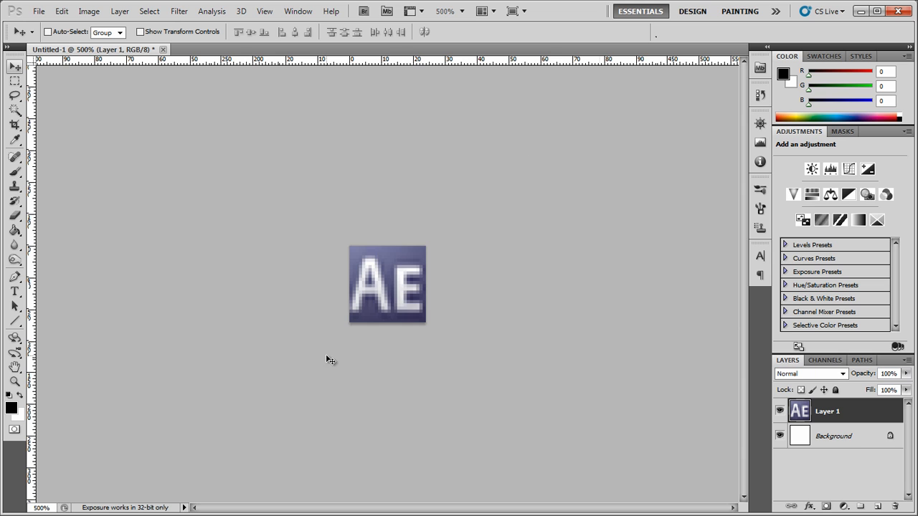
pyautogui.moveTo(401, 352)
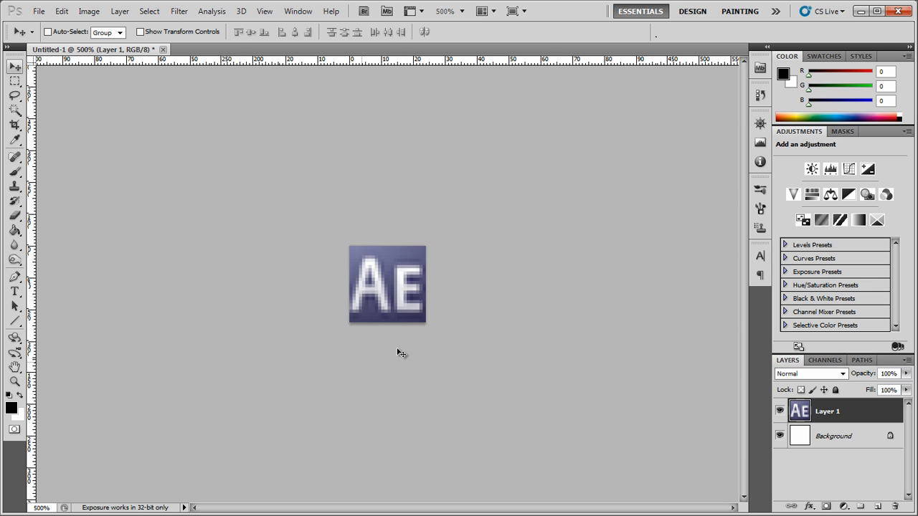
pyautogui.moveTo(390, 287)
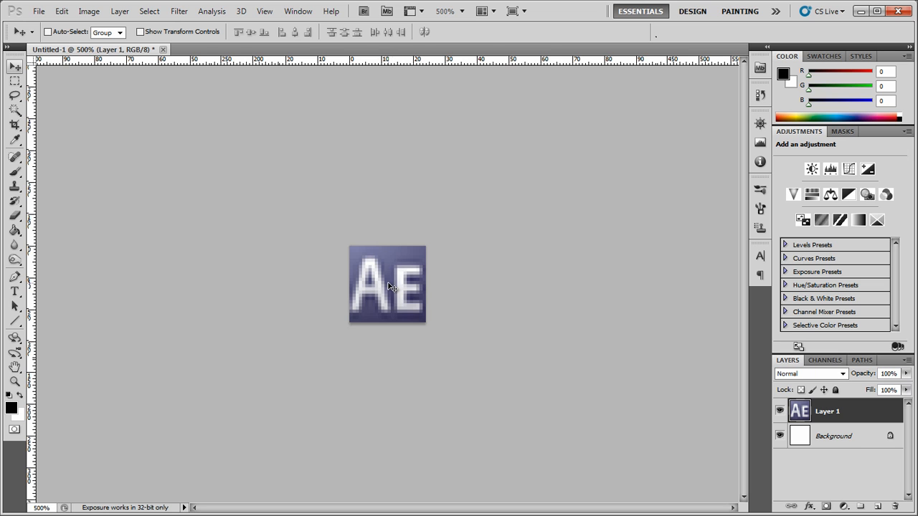
pyautogui.moveTo(415, 250)
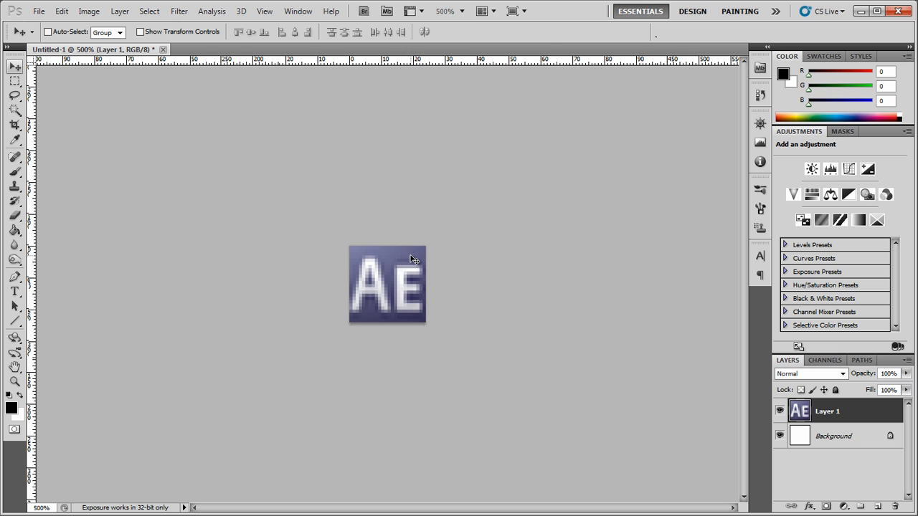
pyautogui.moveTo(366, 269)
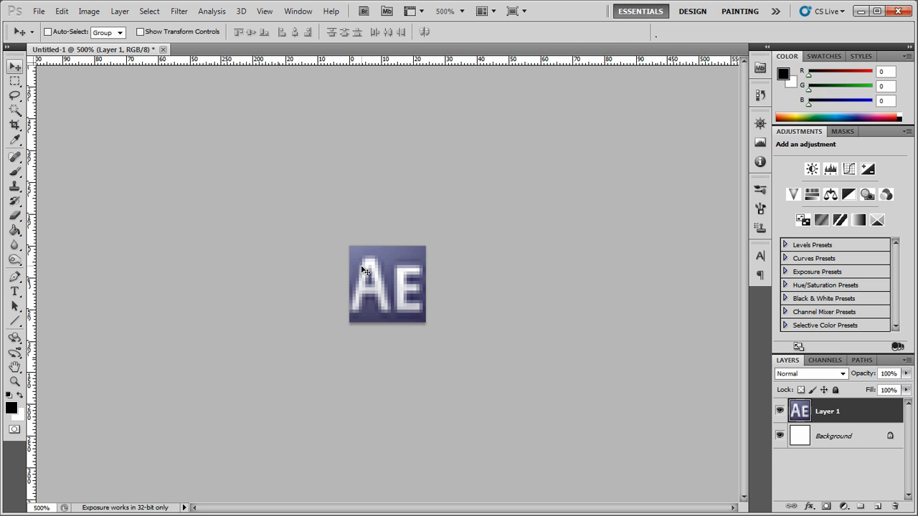
pyautogui.moveTo(341, 277)
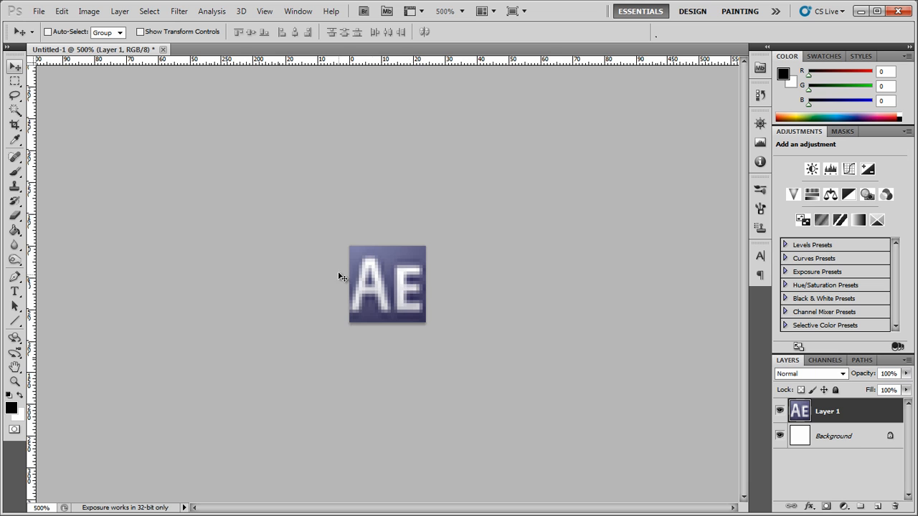
pyautogui.moveTo(410, 293)
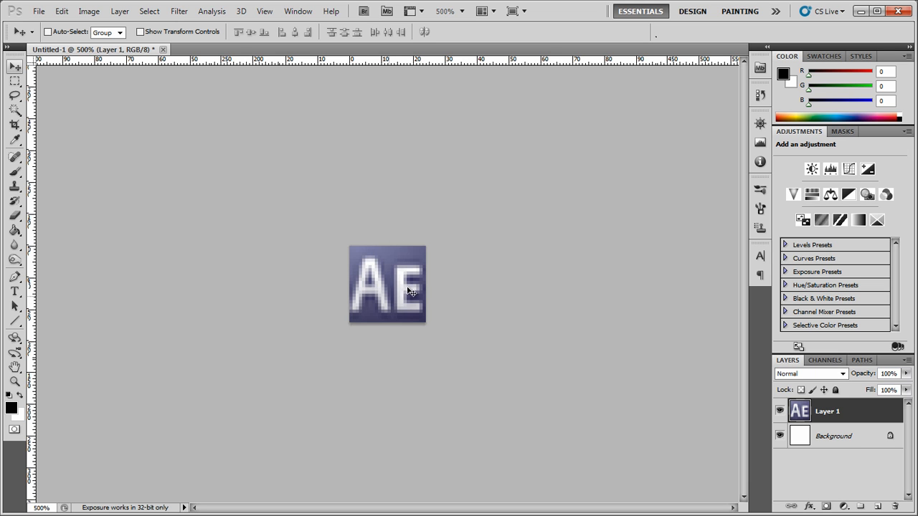
pyautogui.moveTo(427, 323)
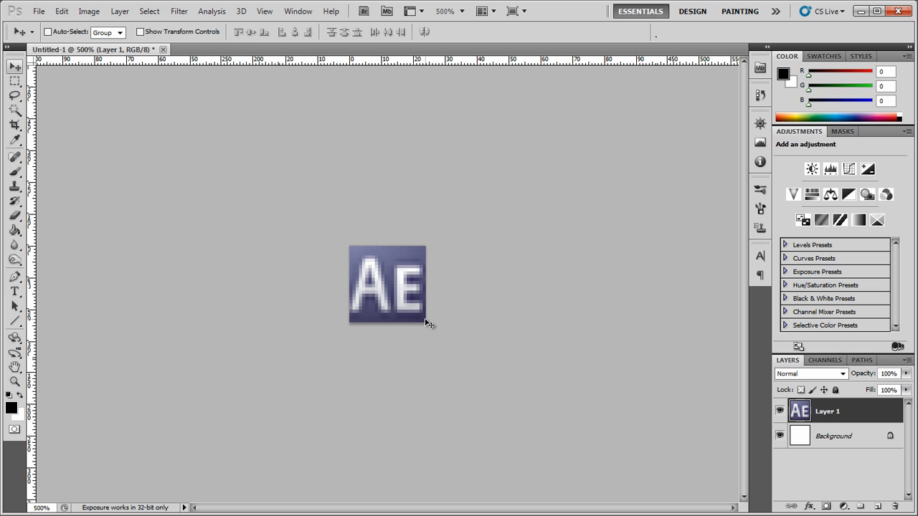
pyautogui.moveTo(422, 251)
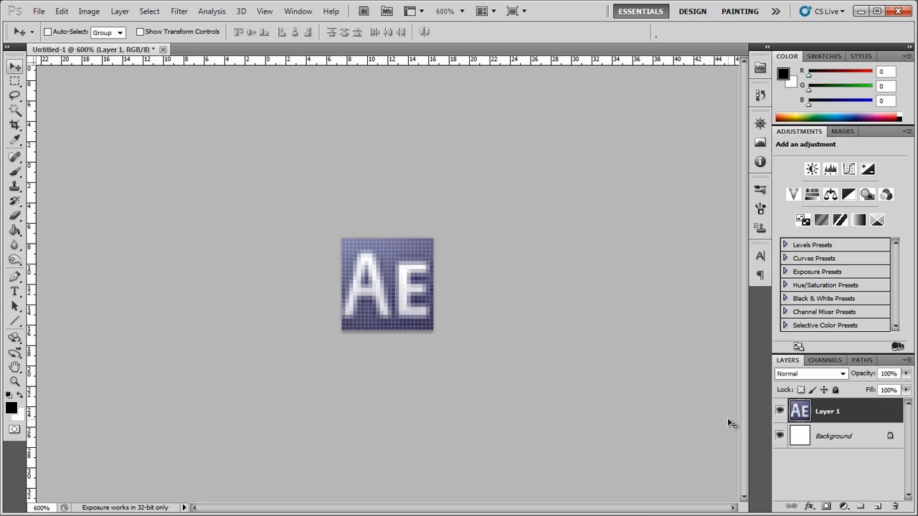
# - Hide Layer 1 so only the white background remains visible
pyautogui.click(780, 410)
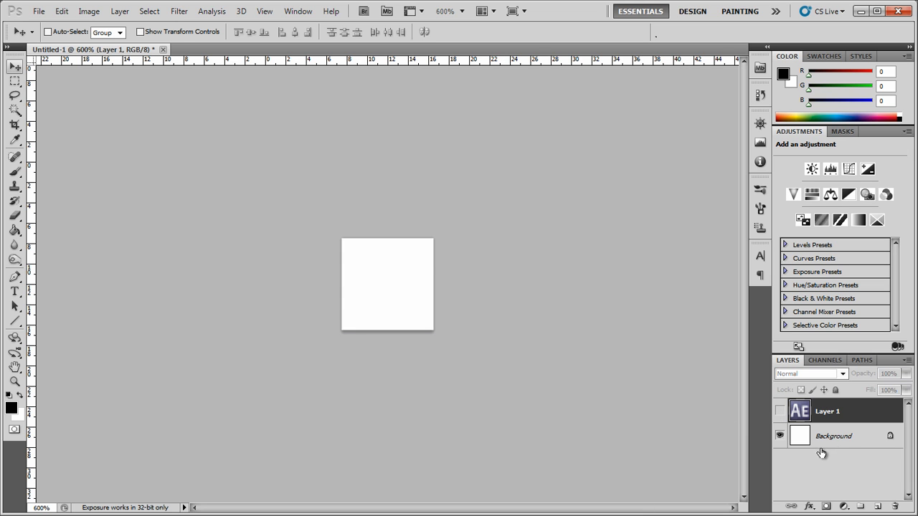
pyautogui.click(38, 11)
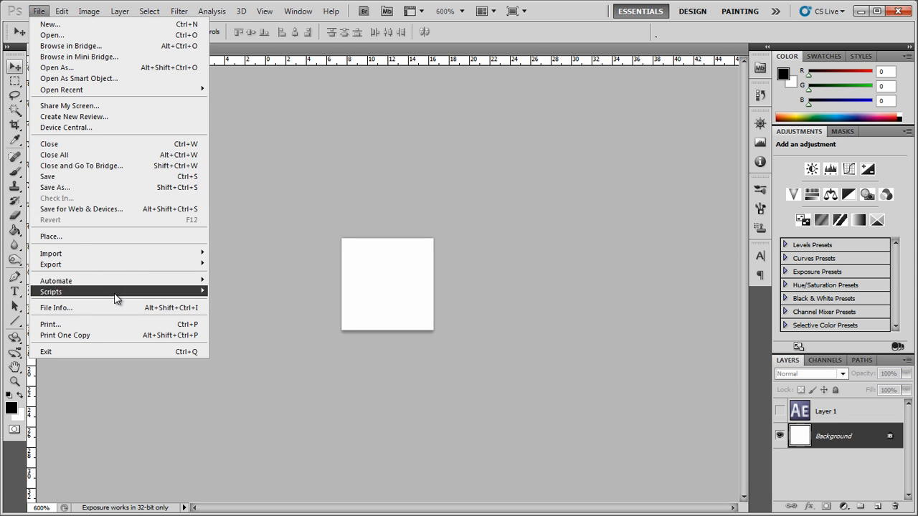
pyautogui.click(55, 187)
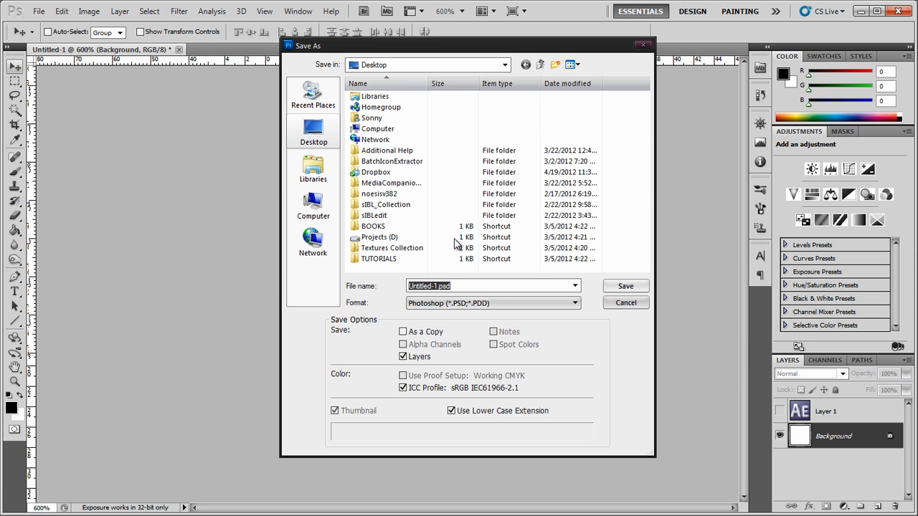
pyautogui.moveTo(471, 300)
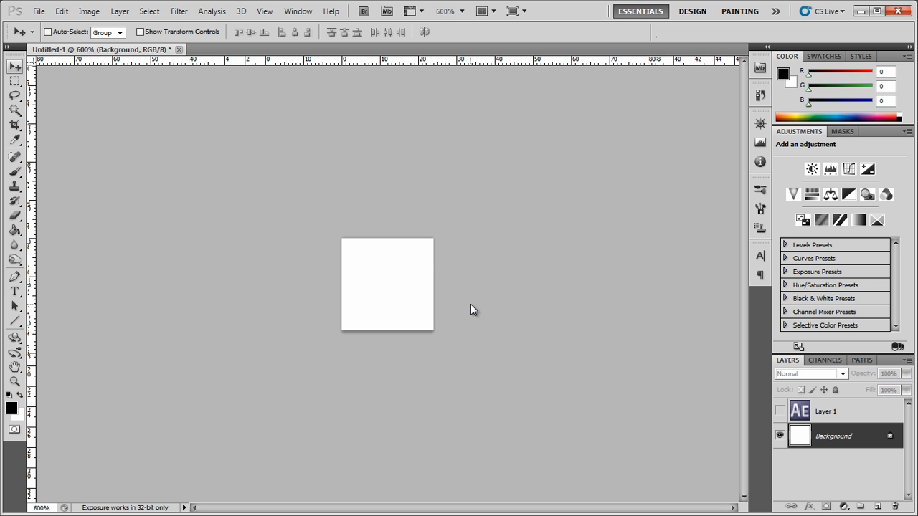
# - Show Layer 1 again and set the canvas size to 16 × 15 pixels
pyautogui.click(780, 410)
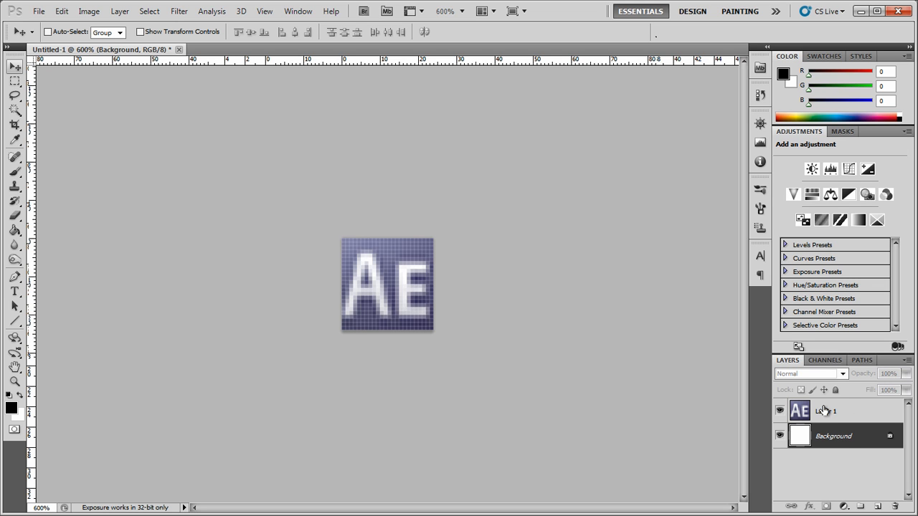
pyautogui.click(60, 11)
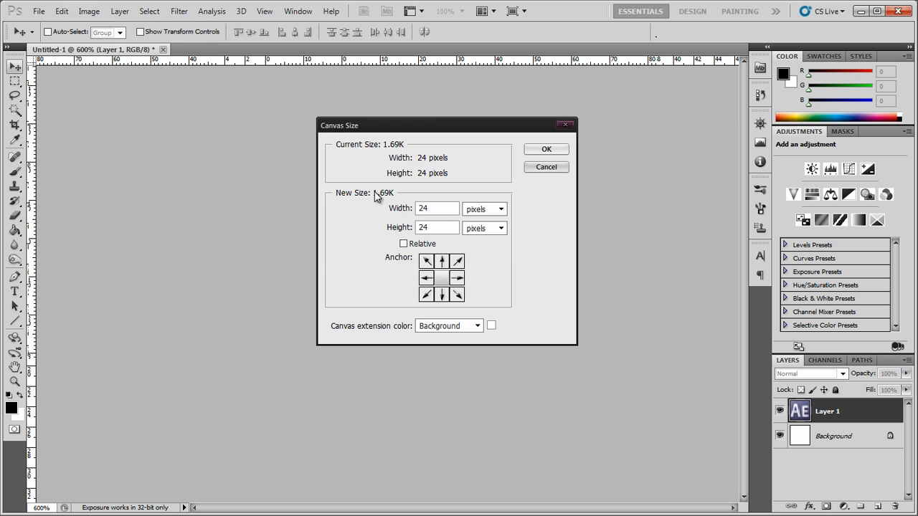
pyautogui.tripleClick(436, 208)
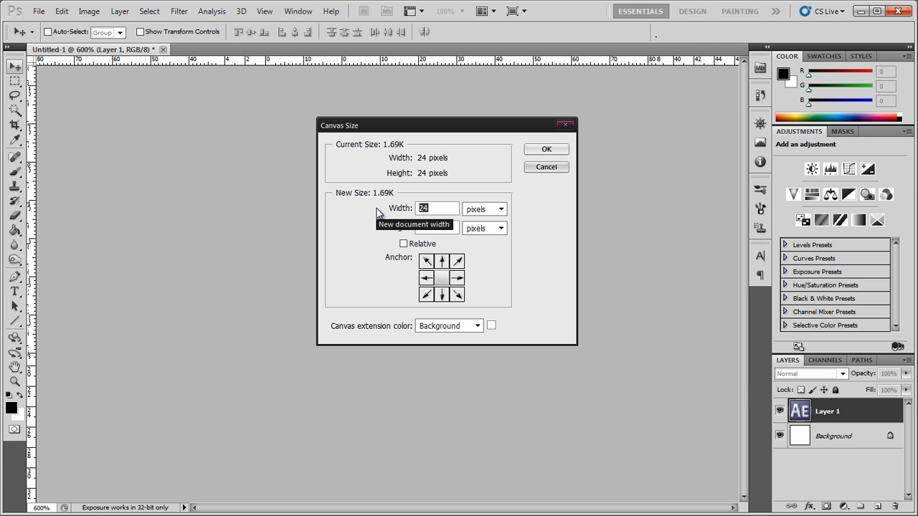
pyautogui.write('16')
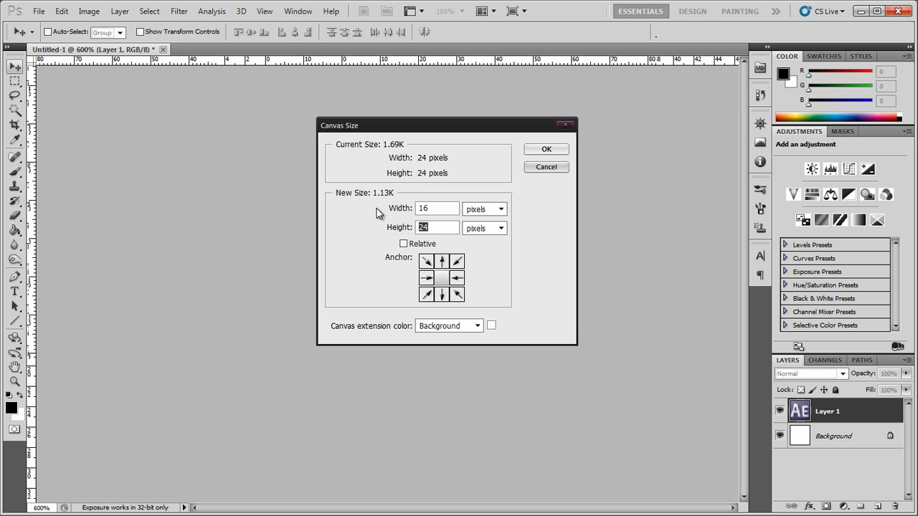
pyautogui.write('15')
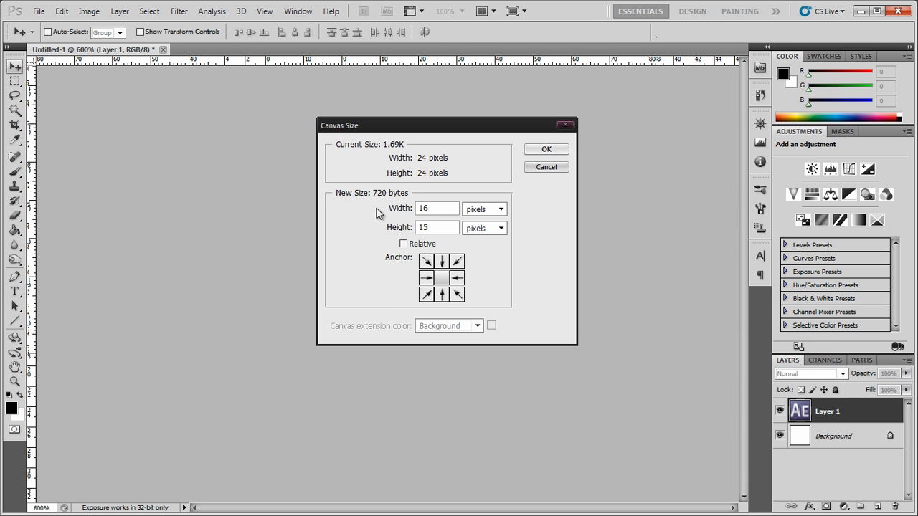
pyautogui.click(433, 226)
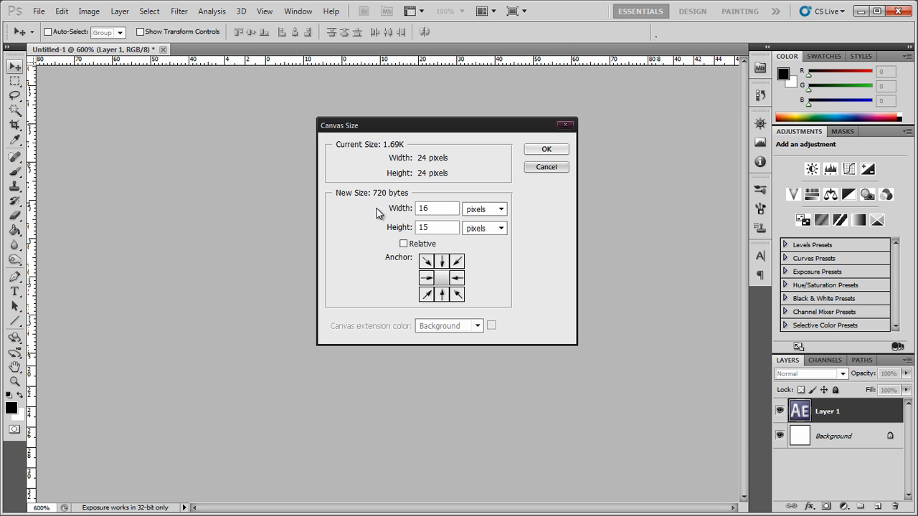
pyautogui.moveTo(556, 158)
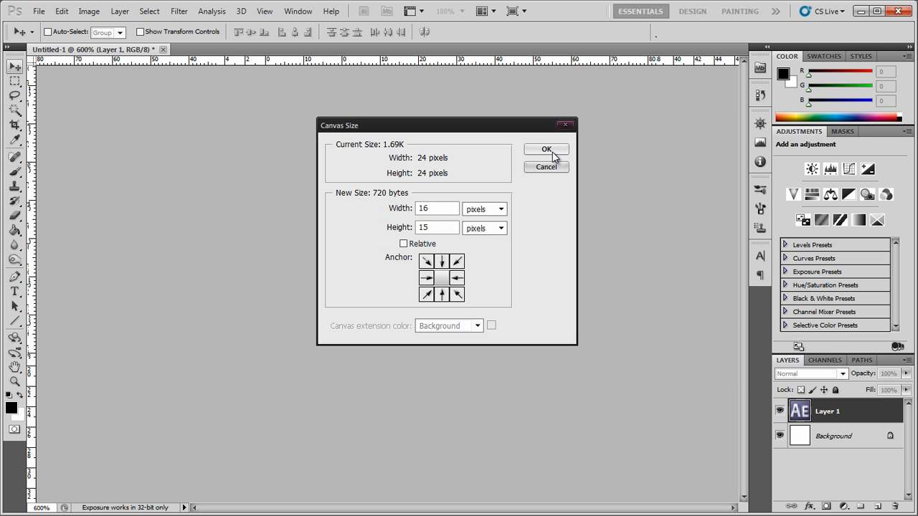
pyautogui.click(545, 149)
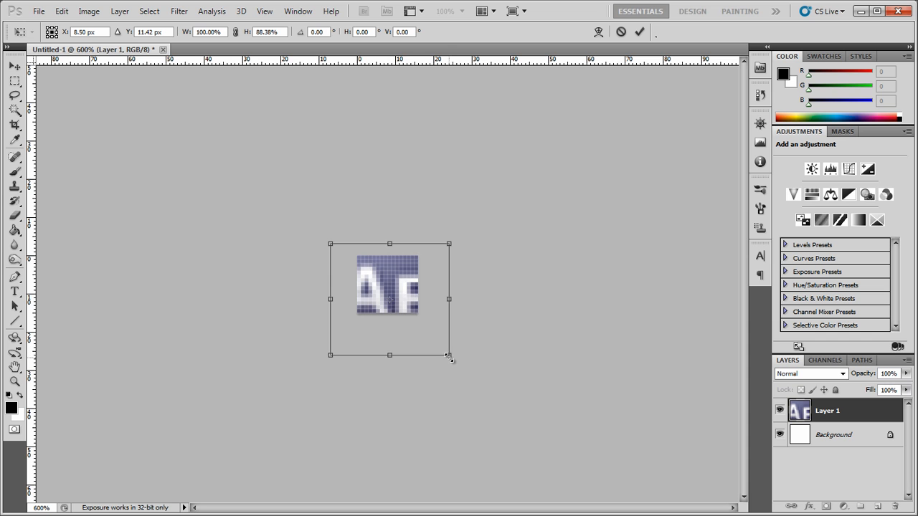
# - Shrink the free-transformed logo to fit the 16 × 15 canvas and commit it
pyautogui.moveTo(447, 356); pyautogui.dragTo(429, 324)
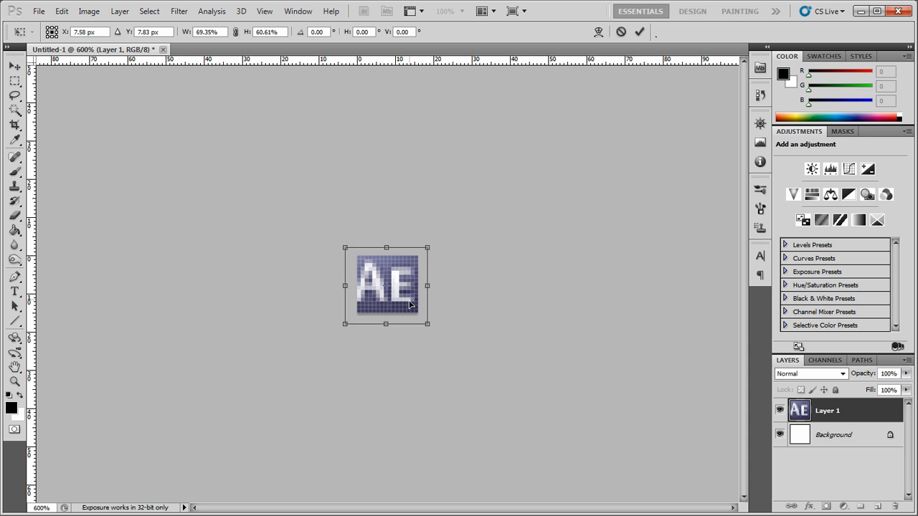
pyautogui.moveTo(402, 287); pyautogui.dragTo(413, 301)
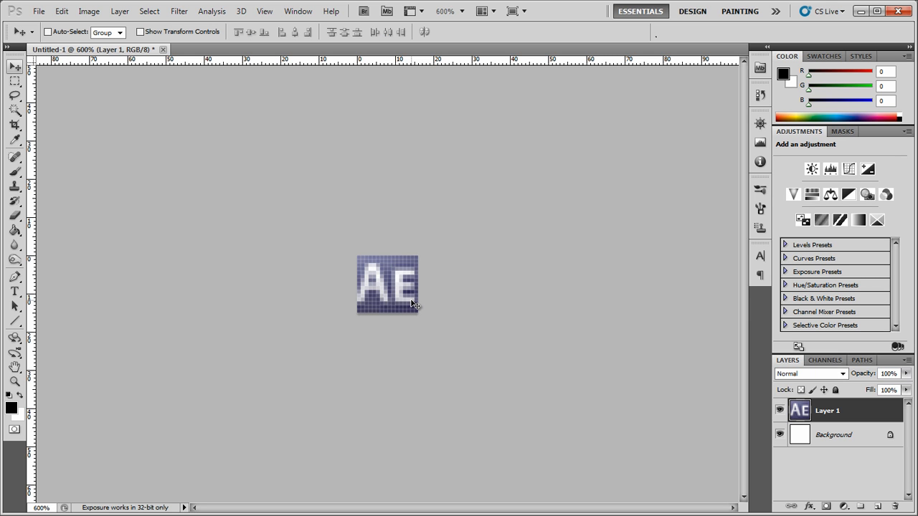
pyautogui.click(39, 12)
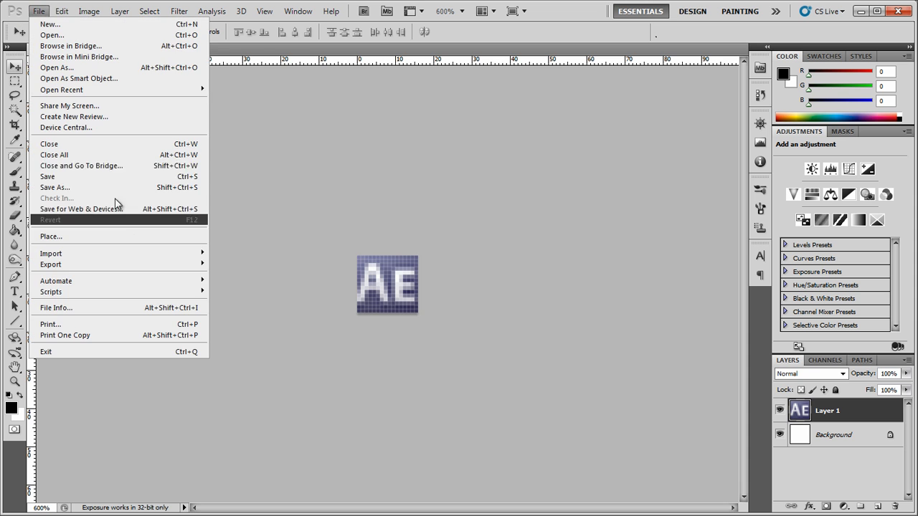
# - Save the 16-pixel icon to the Desktop as aftereffects_16i.bmp with default BMP options
pyautogui.click(54, 186)
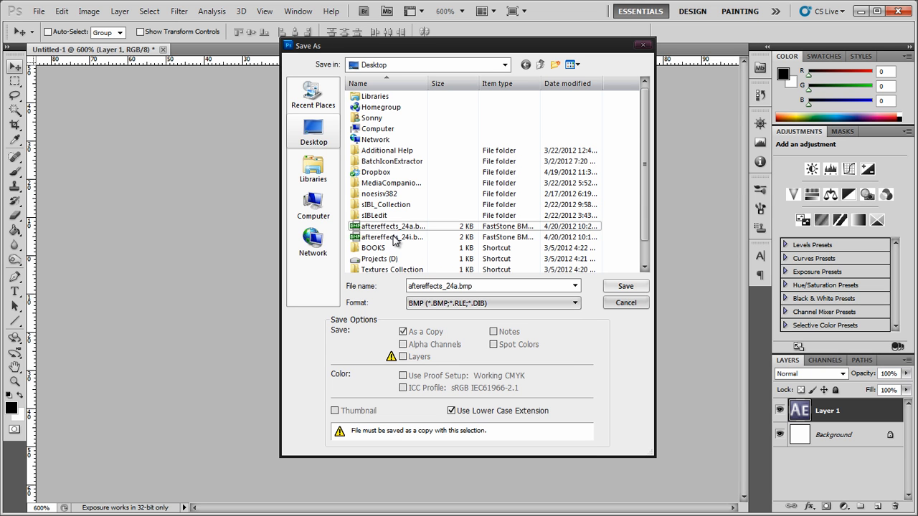
pyautogui.click(390, 236)
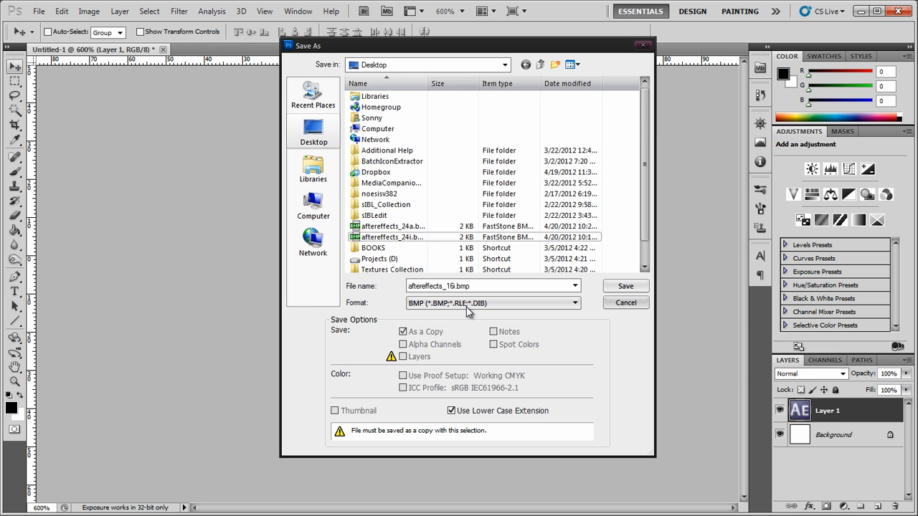
pyautogui.click(625, 286)
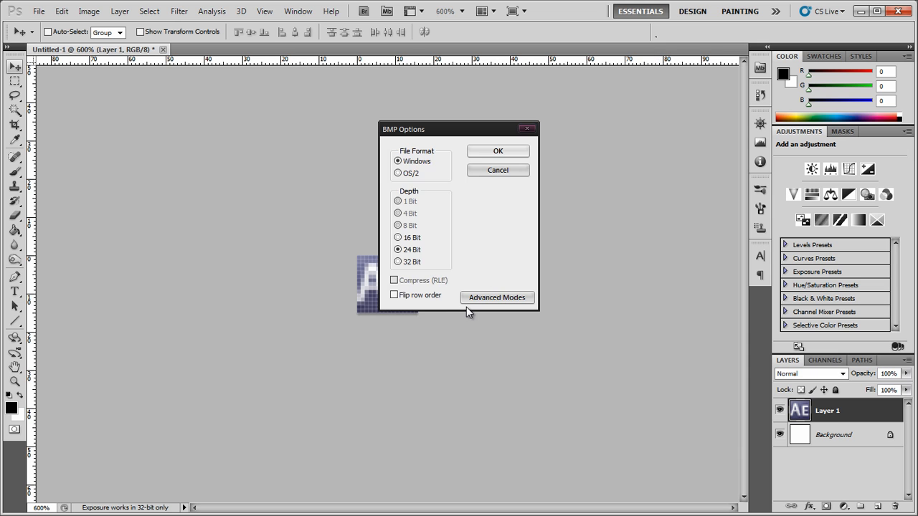
pyautogui.click(498, 151)
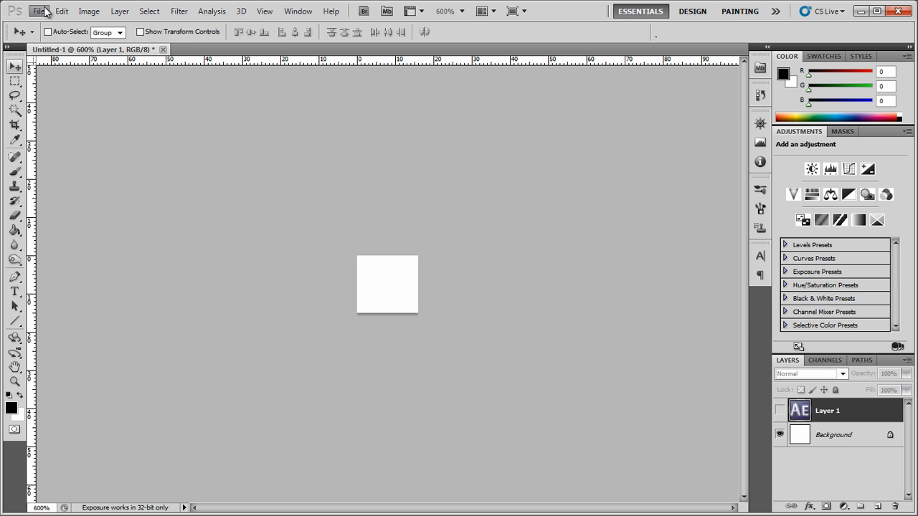
# - Save the plain white canvas as the BMP file aftereffects_16a.bmp on the Desktop
pyautogui.click(39, 11)
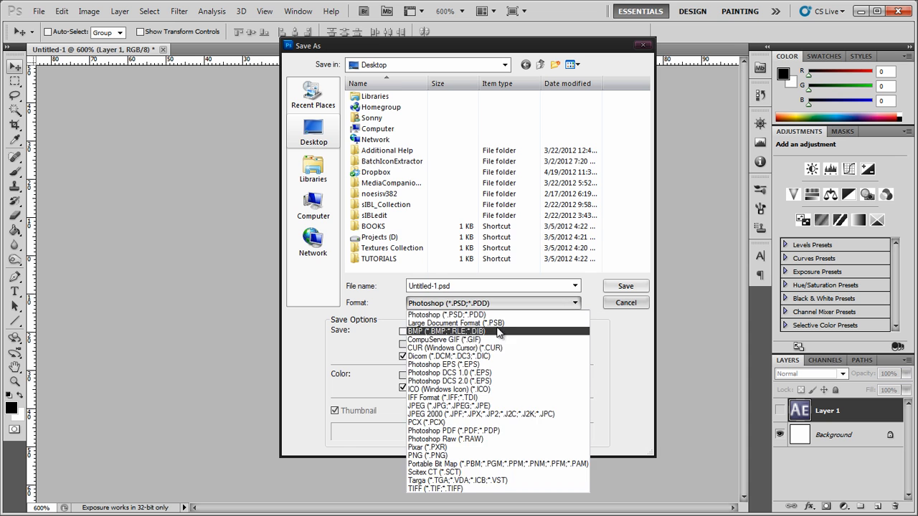
pyautogui.click(446, 330)
pyautogui.write('aftereffects_16a.bmp')
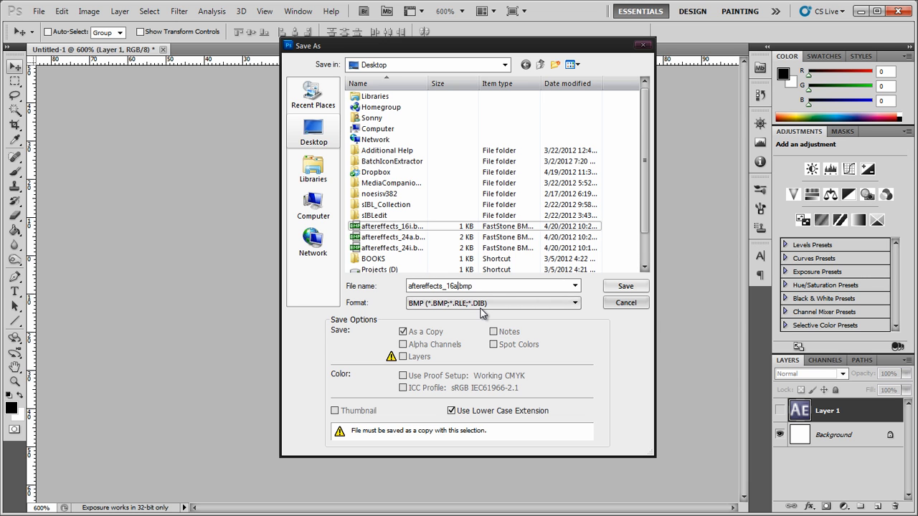
pyautogui.click(625, 285)
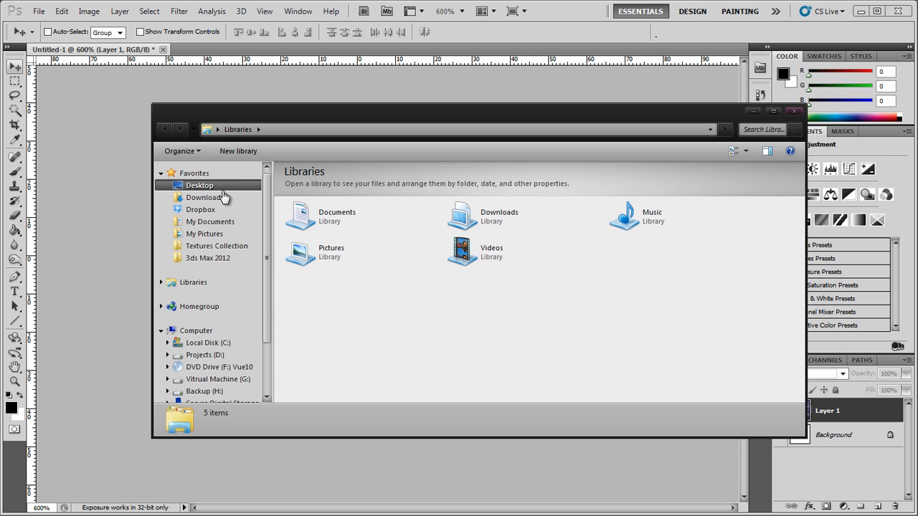
# - Copy the four aftereffects BMPs from Desktop into 3ds Max 2012 UI\Icons and close Explorer
pyautogui.click(199, 185)
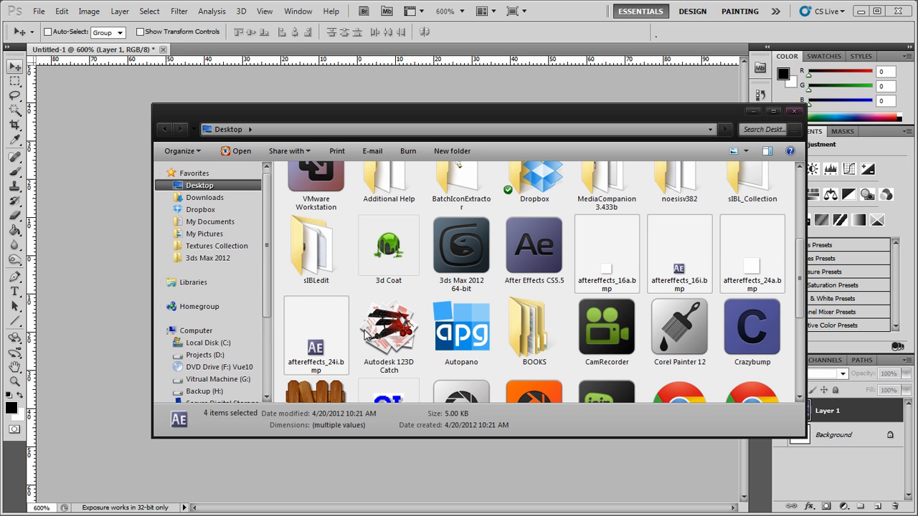
pyautogui.moveTo(700, 293)
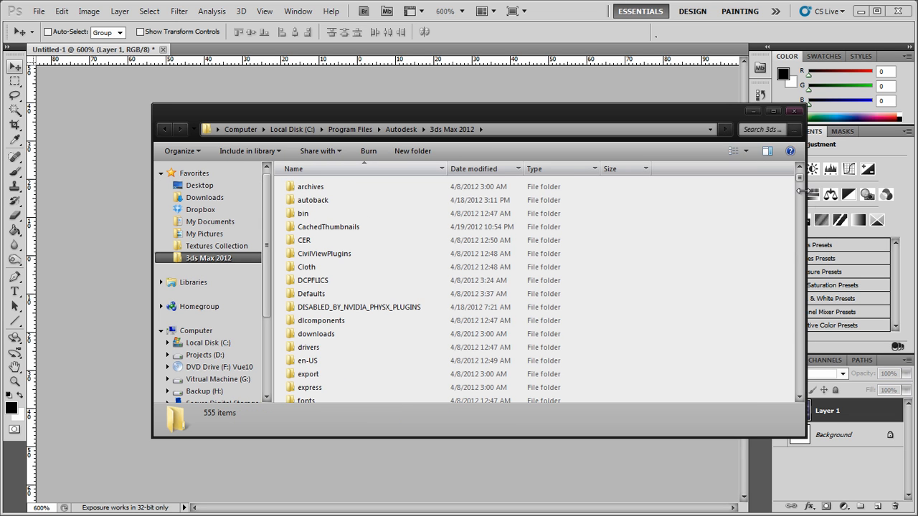
pyautogui.moveTo(802, 185)
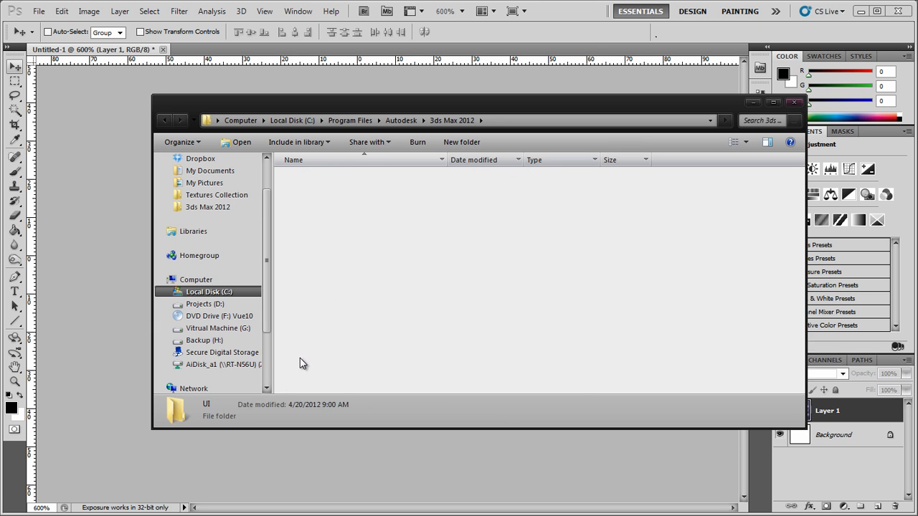
pyautogui.doubleClick(206, 410)
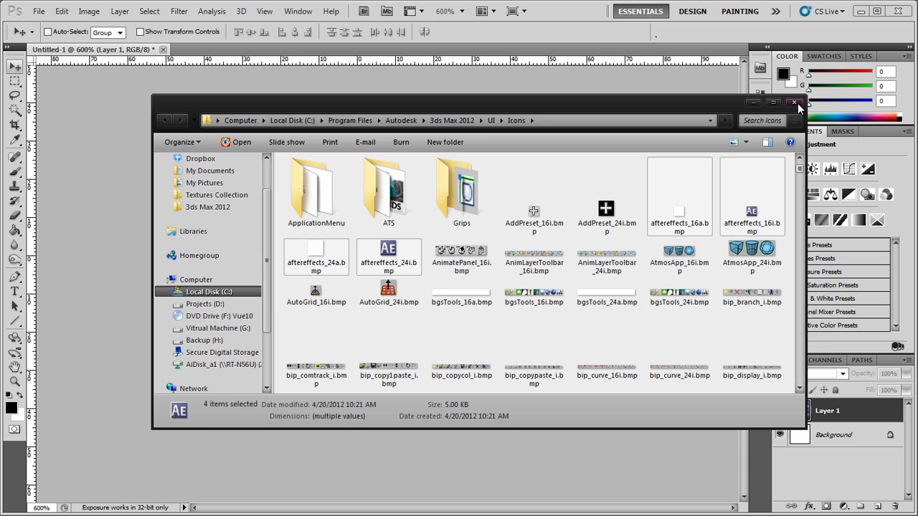
pyautogui.click(795, 102)
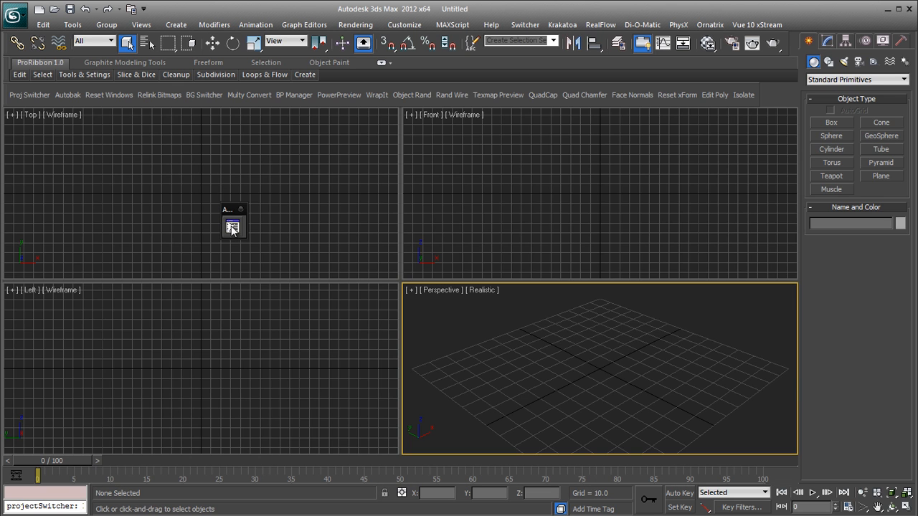
pyautogui.rightClick(233, 226)
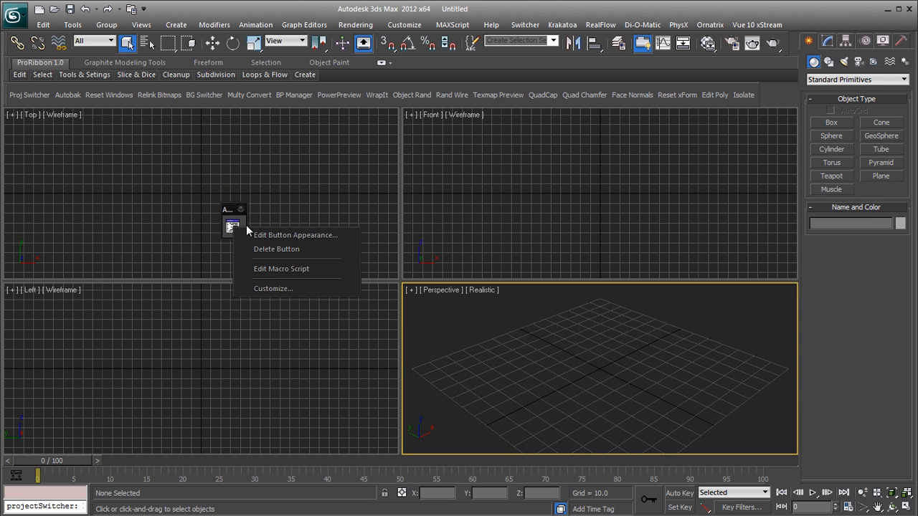
pyautogui.click(295, 235)
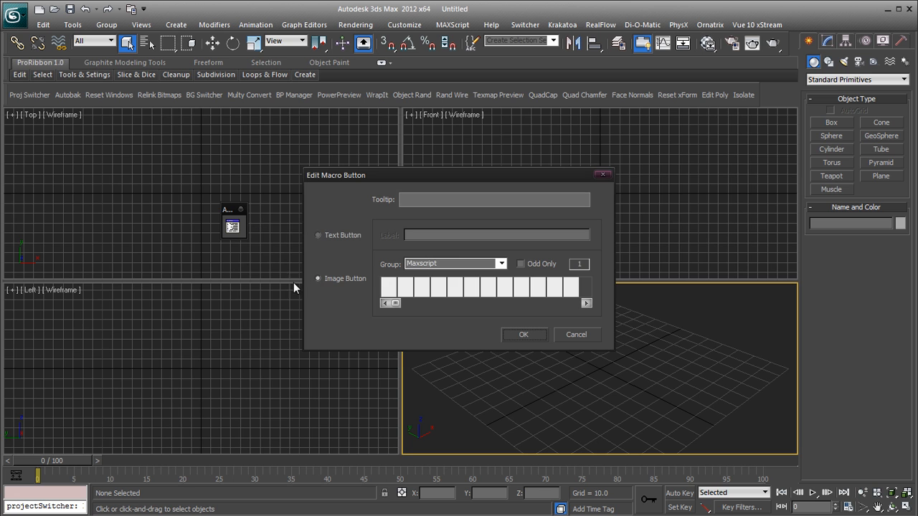
pyautogui.click(502, 264)
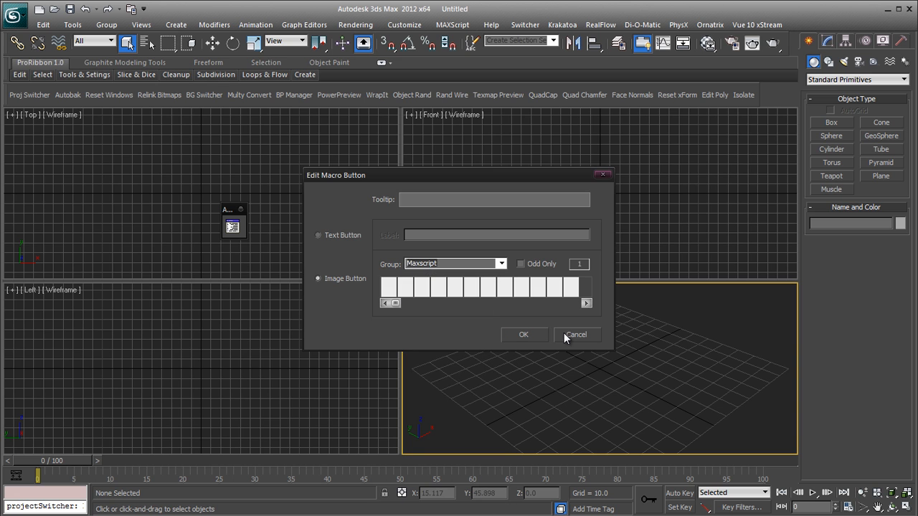
pyautogui.click(576, 334)
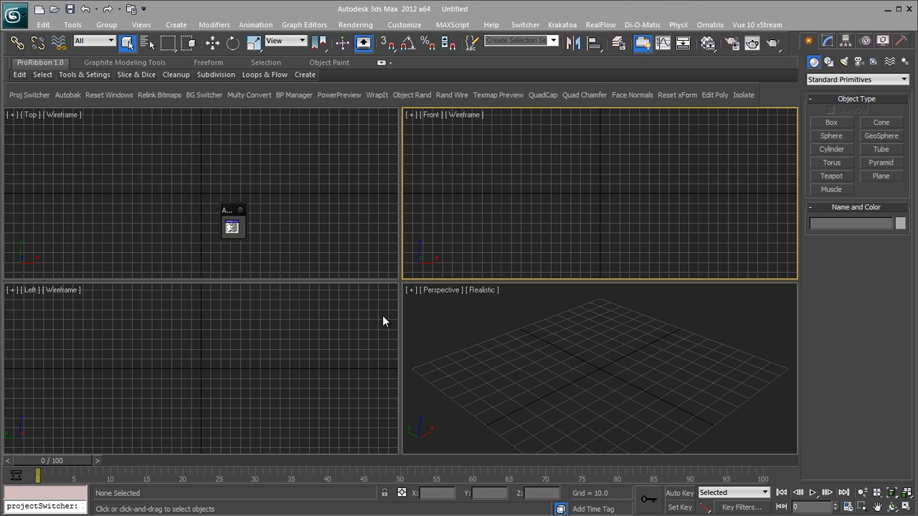
# - In Edit Button Appearance, choose Image Button and select the aftereffects icon group
pyautogui.rightClick(232, 226)
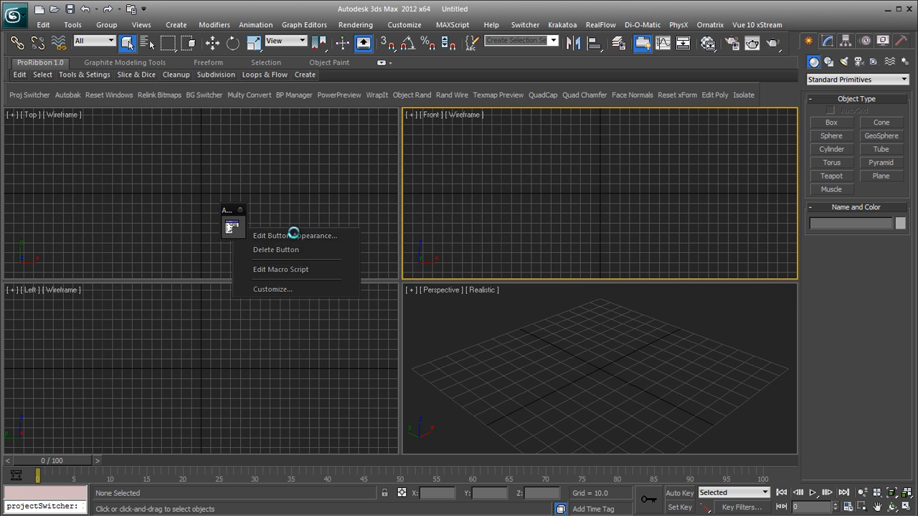
pyautogui.click(295, 236)
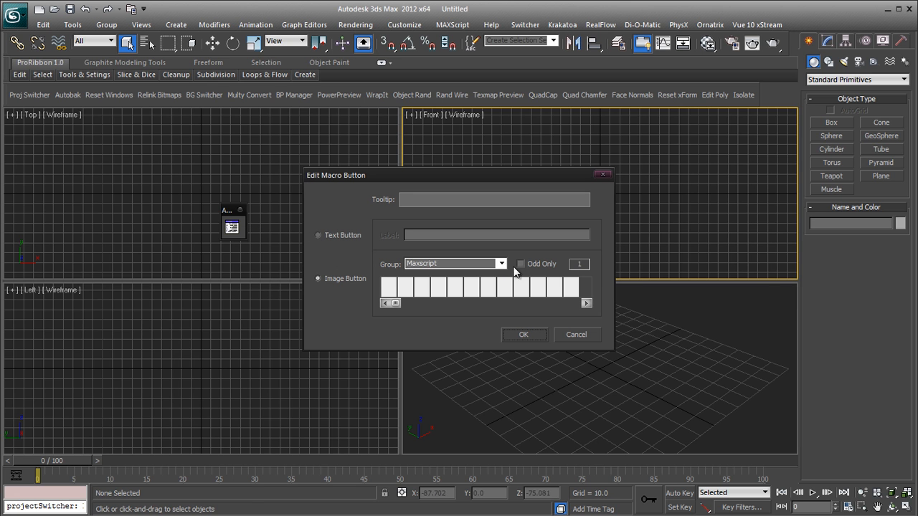
pyautogui.click(501, 264)
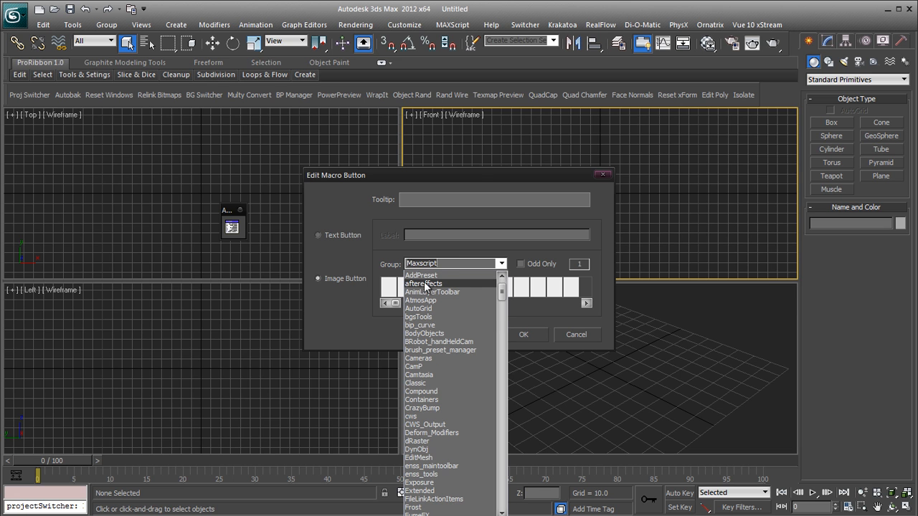
pyautogui.click(423, 284)
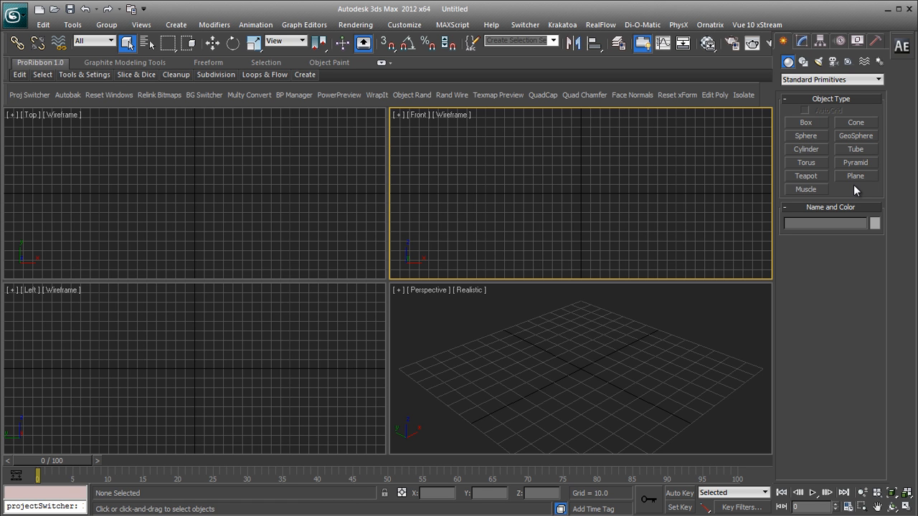
pyautogui.moveTo(859, 112)
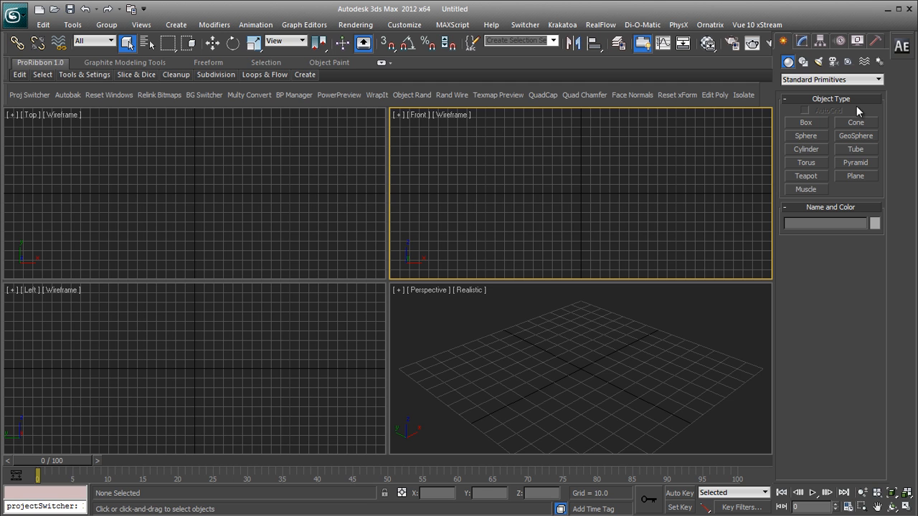
pyautogui.moveTo(873, 98)
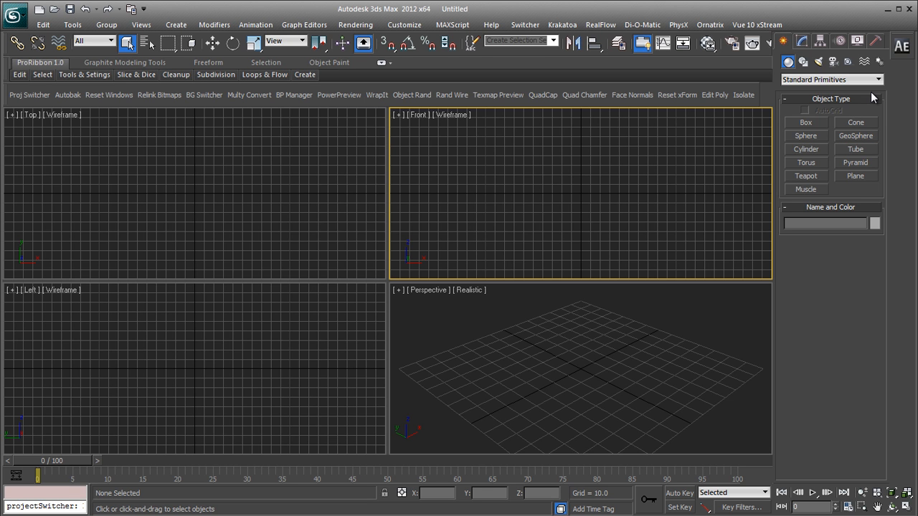
pyautogui.moveTo(861, 108)
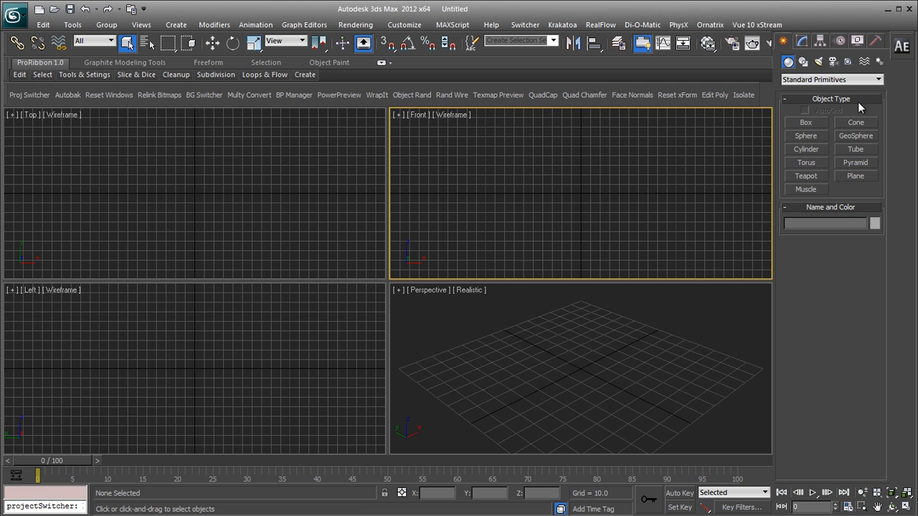